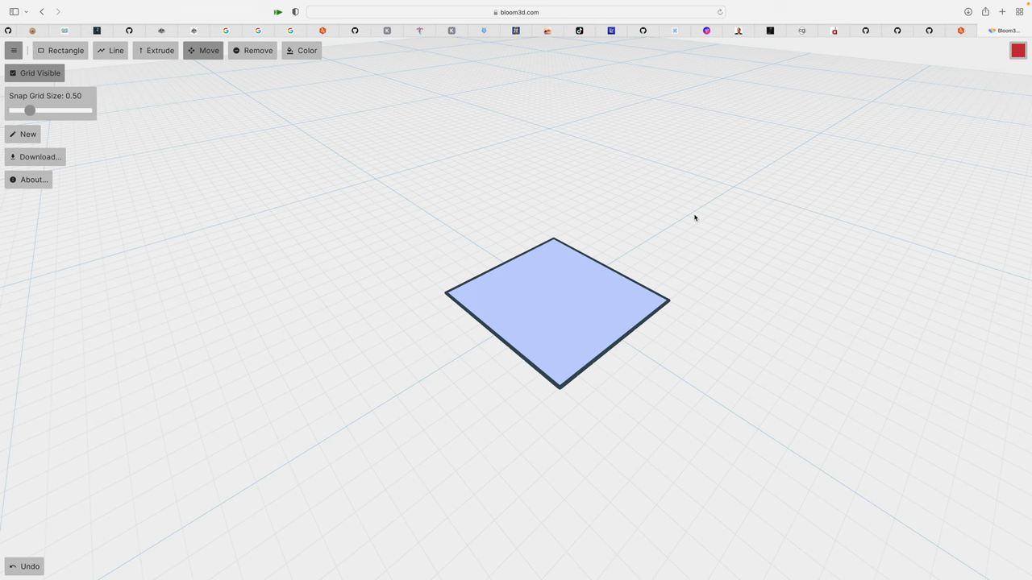
mouse_move(509, 90)
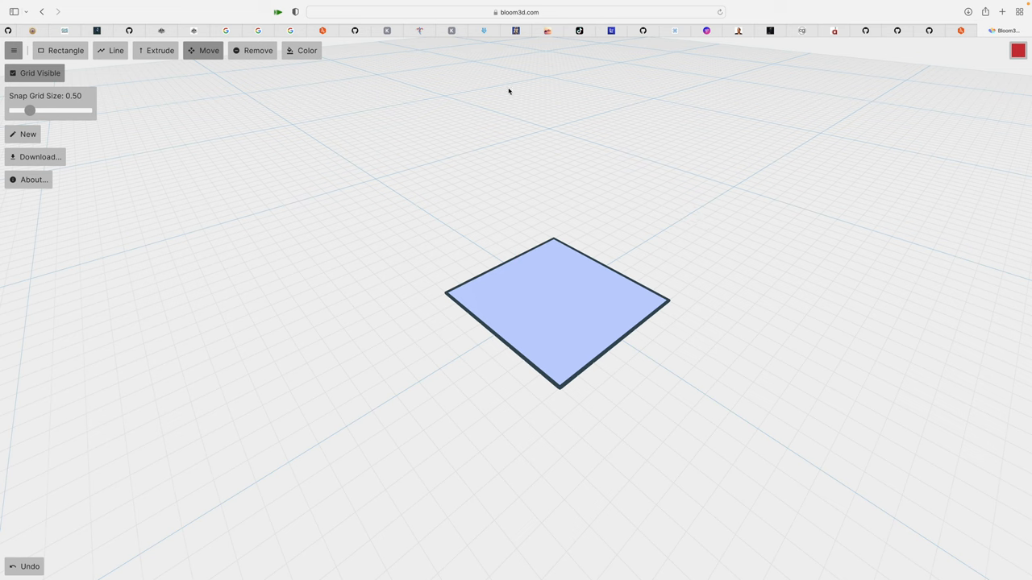
mouse_move(587, 213)
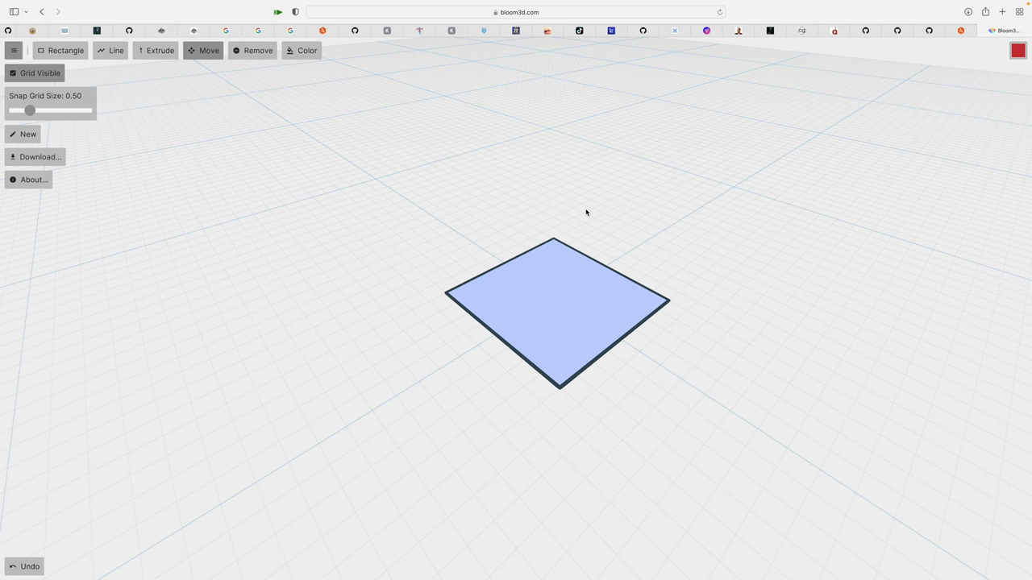
mouse_move(590, 242)
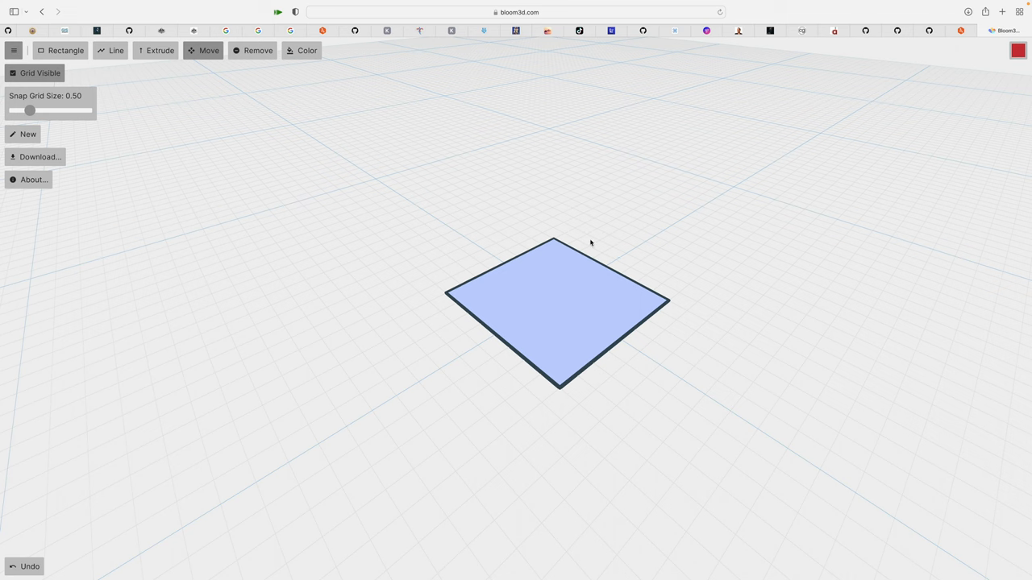
mouse_move(595, 251)
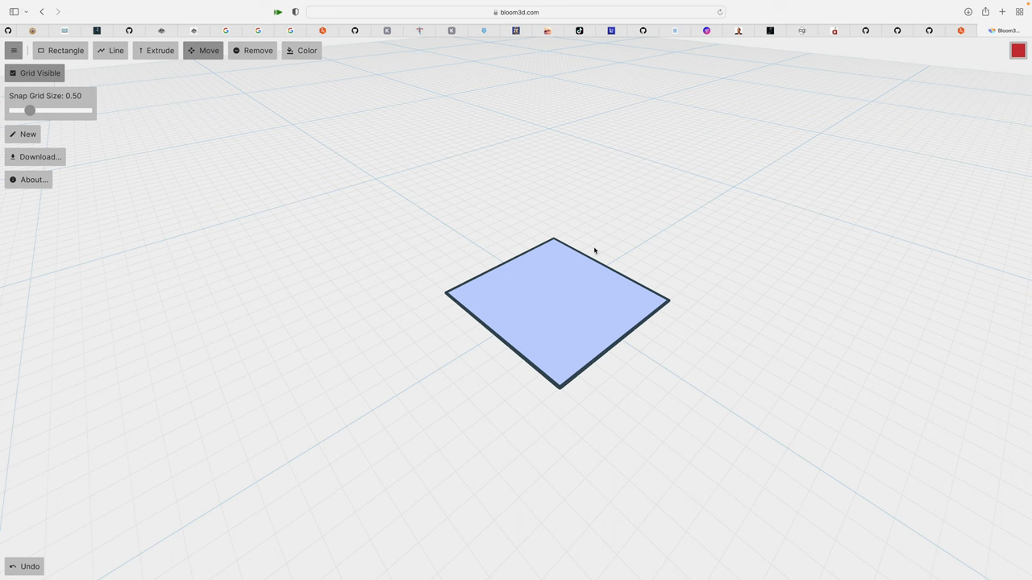
mouse_move(384, 154)
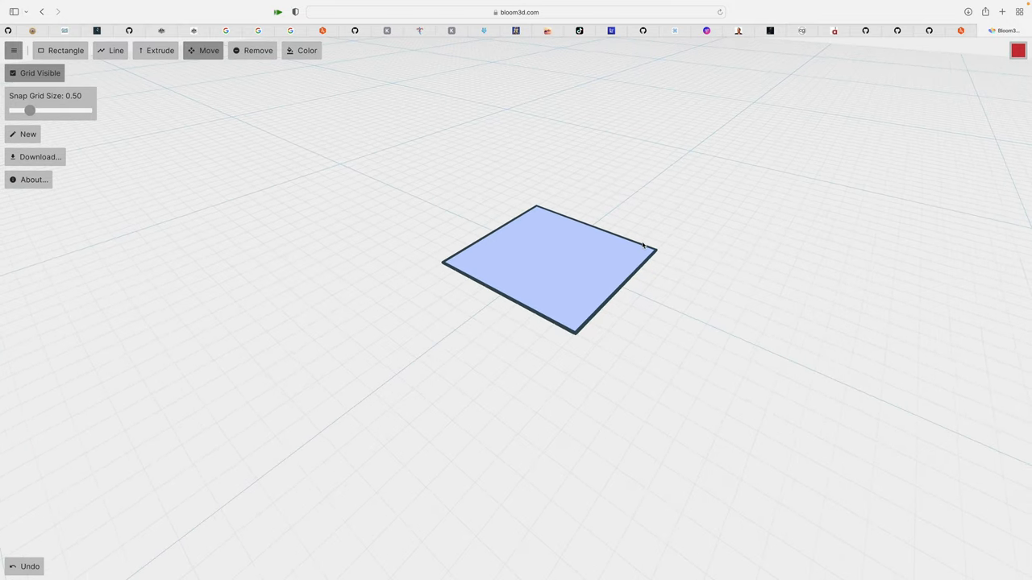
Adjust the view of the blue square and switch to the Extrude tool.
left_click_drag(548, 266, 633, 273)
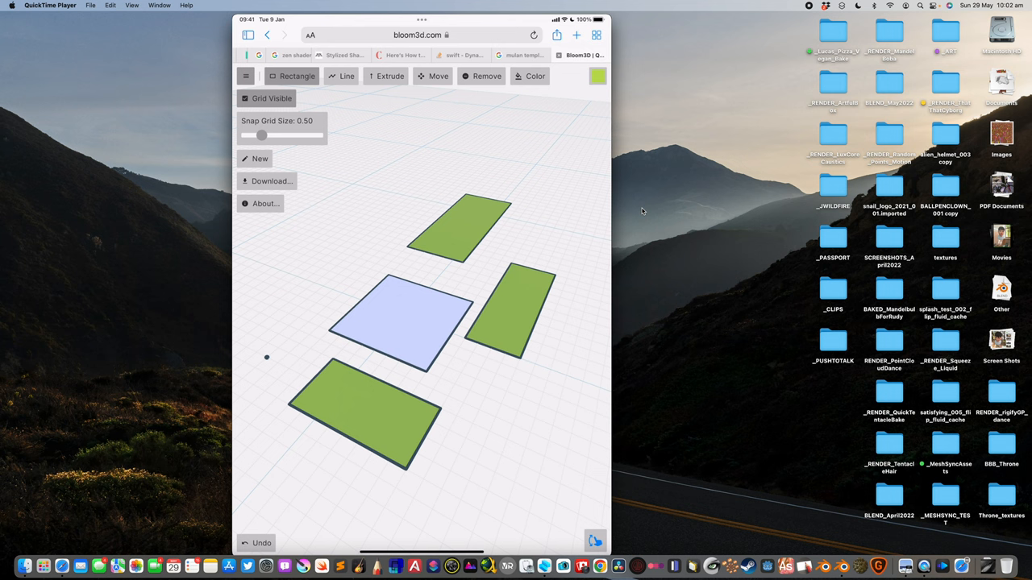
left_click(390, 76)
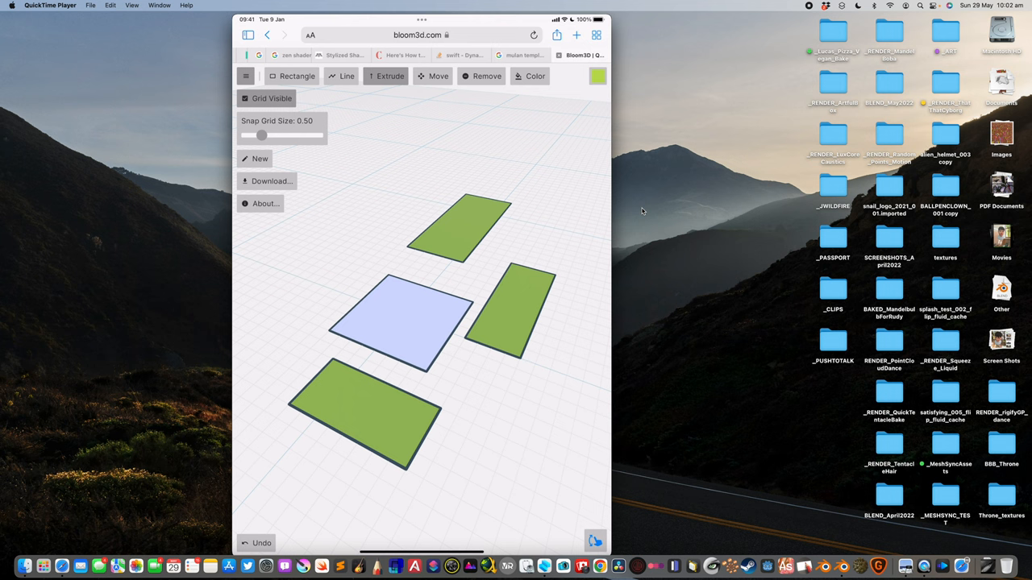
left_click(390, 75)
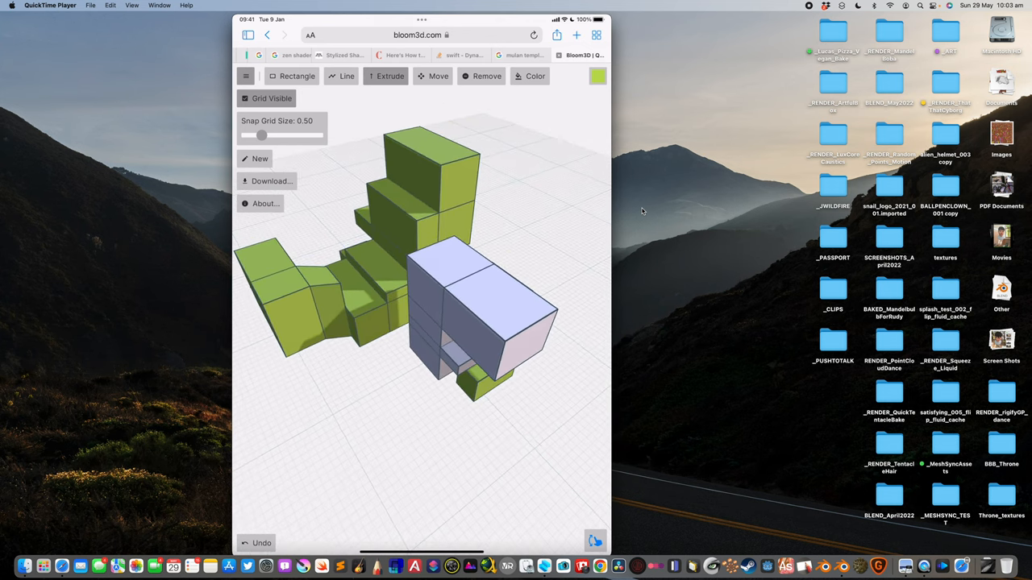
left_click(536, 76)
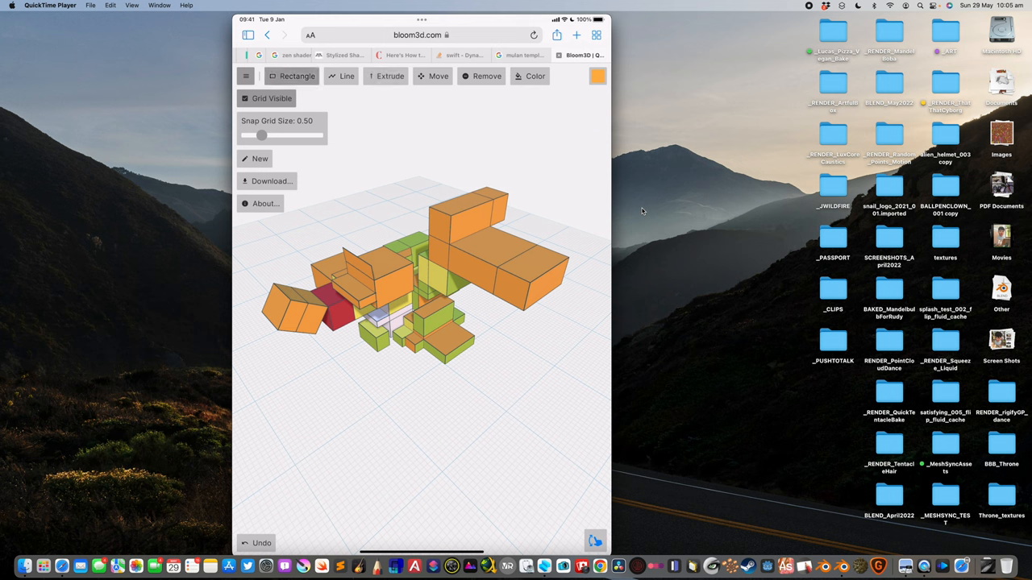
Switch to the Move tool to reposition pieces of the sculpture.
left_click(433, 76)
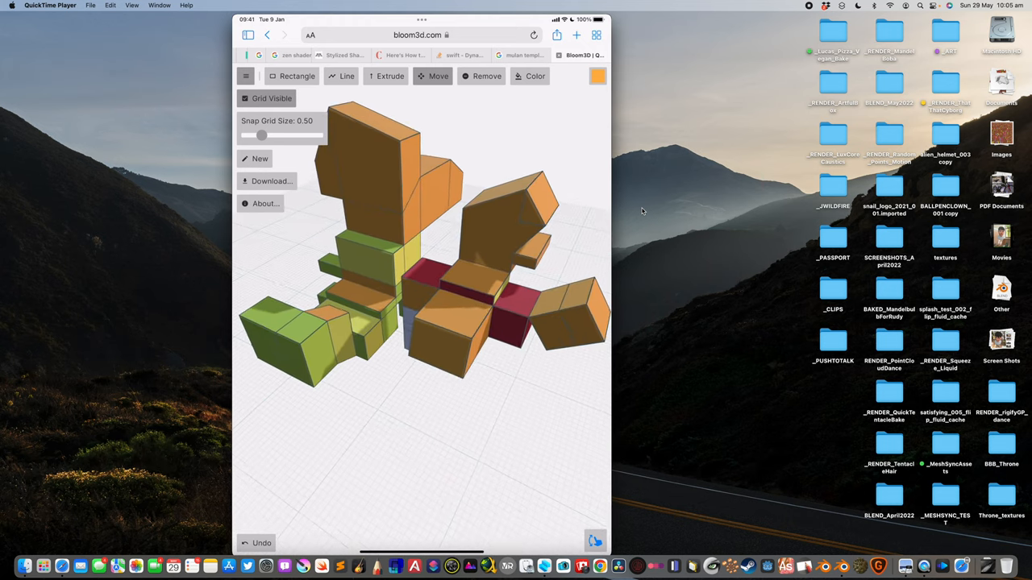
Finish shaping the stacked orange and green boxes and bring up the main menu's save options.
left_click_drag(403, 242, 419, 226)
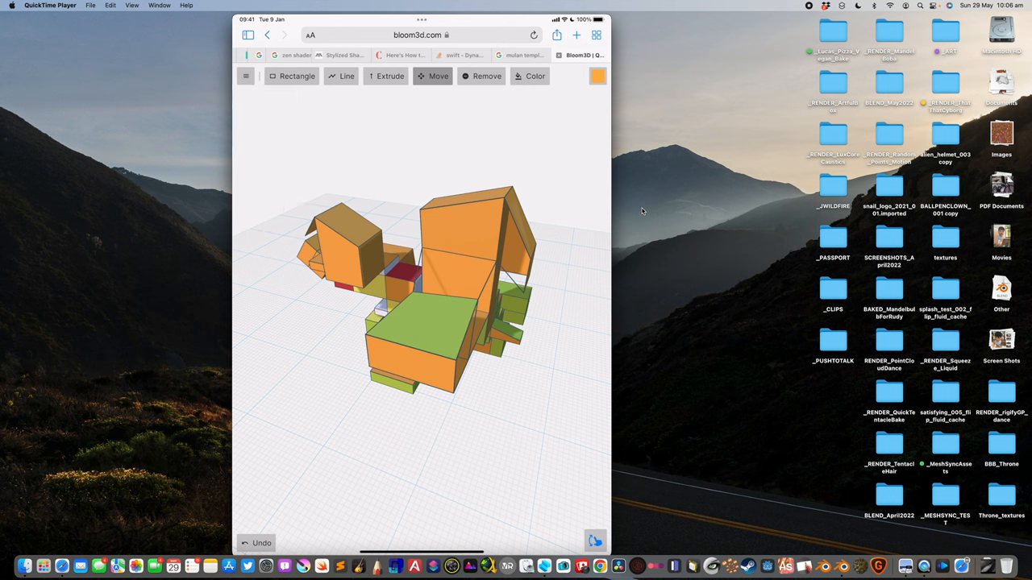
left_click(266, 180)
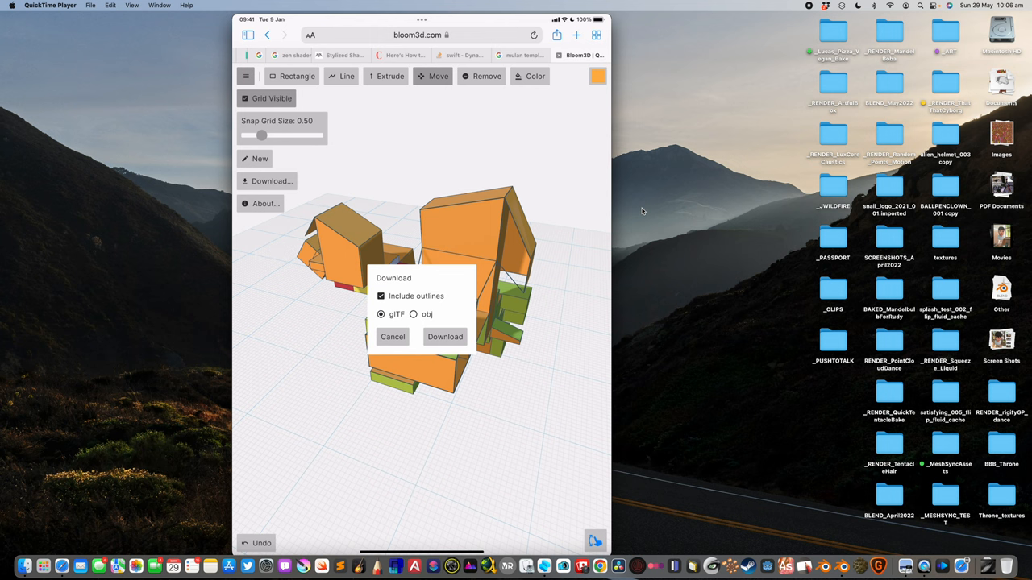
Download the model as glTF with outlines, confirming bloom3d_model.glb in the Safari prompt.
left_click(445, 337)
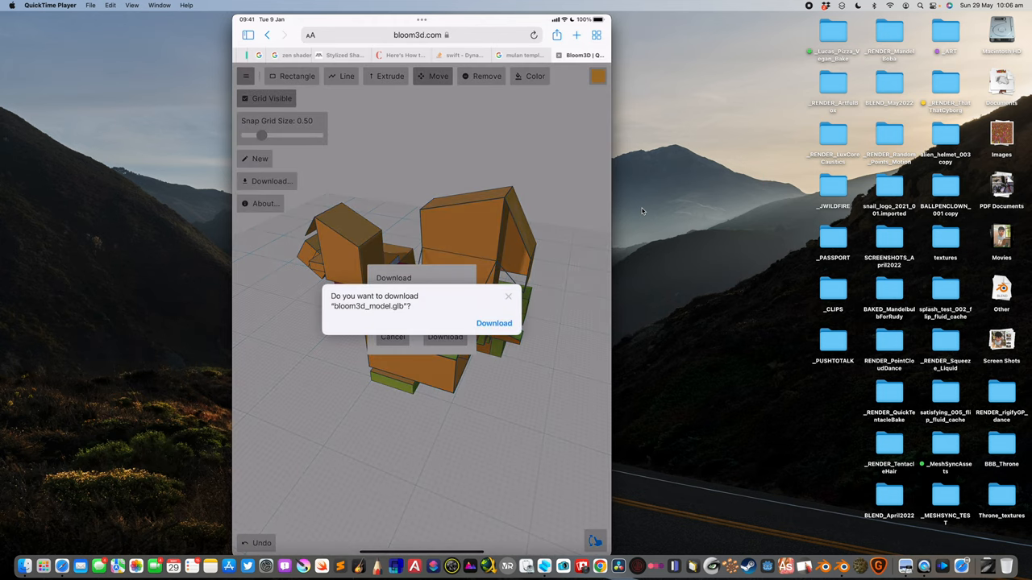
left_click(493, 322)
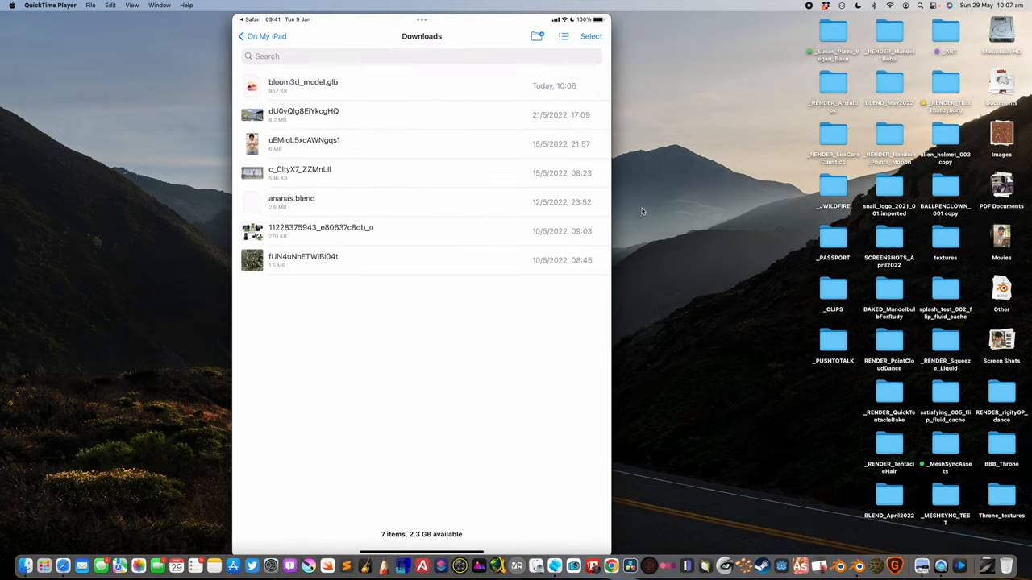
Select bloom3d_model.glb in Downloads and AirDrop it to the Mac.
left_click(303, 86)
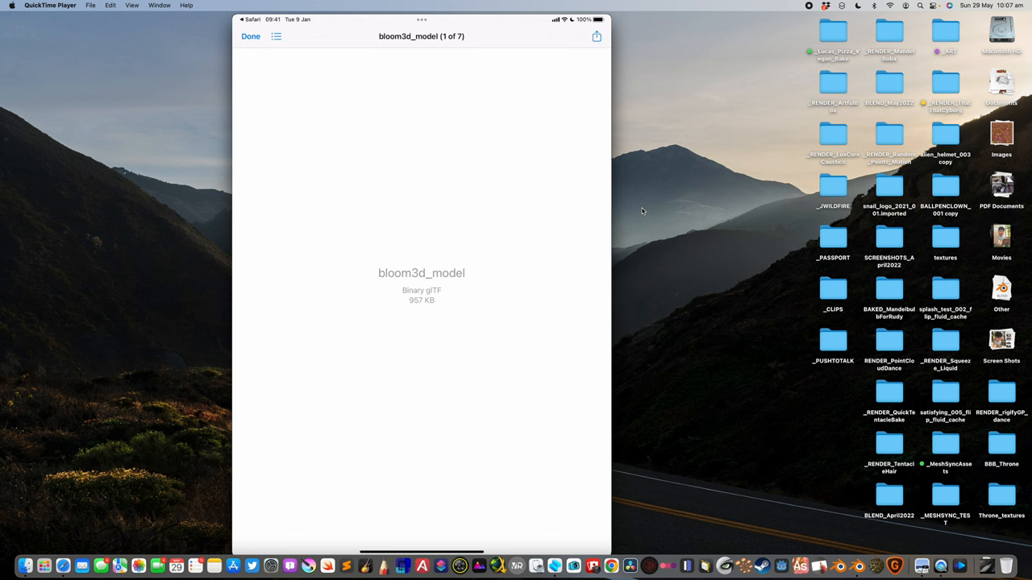
left_click(596, 35)
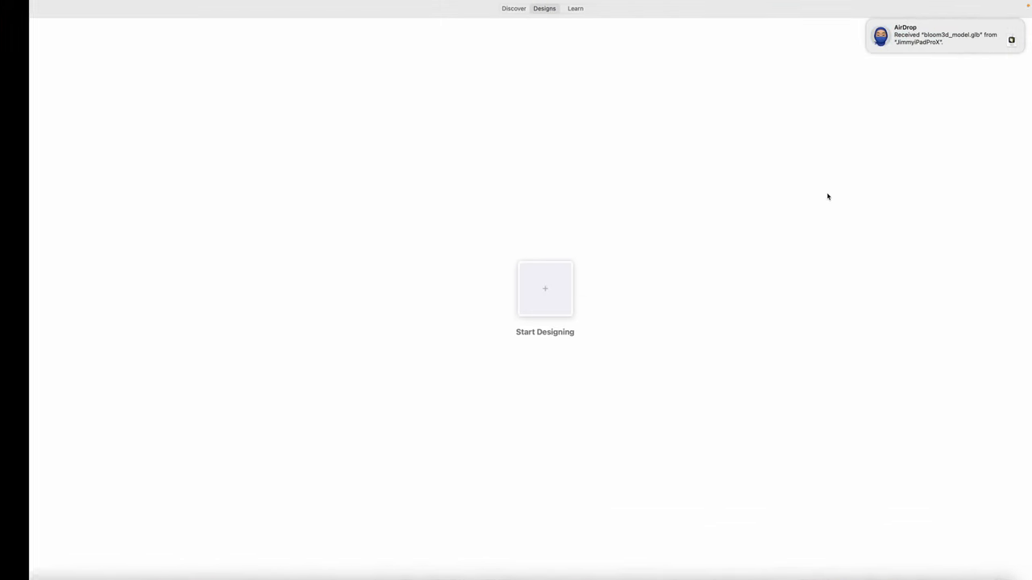
Import bloom3d_model.glb from Downloads into the Blender scene as glTF 2.0.
left_click(545, 288)
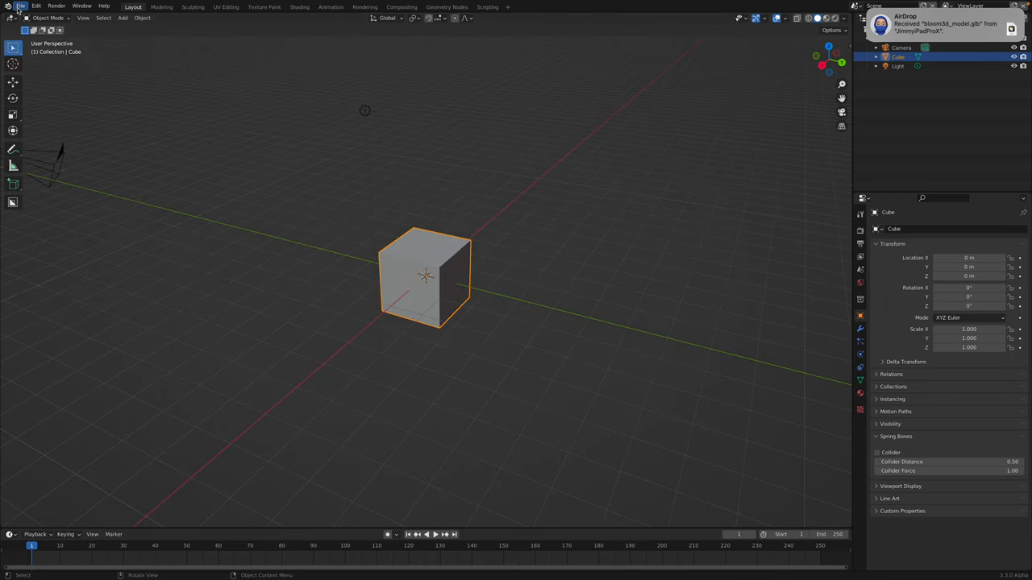
left_click(20, 6)
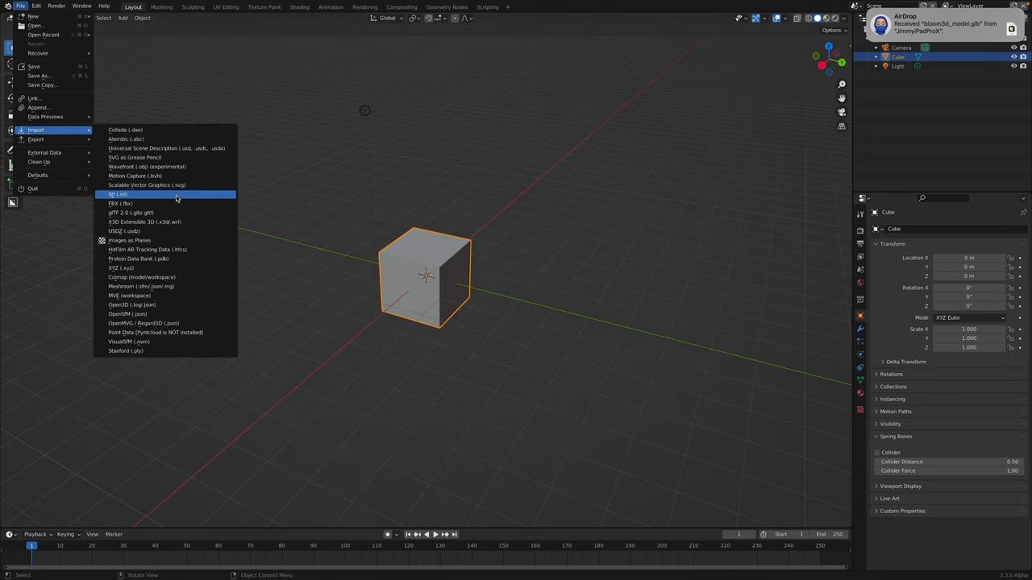
left_click(130, 213)
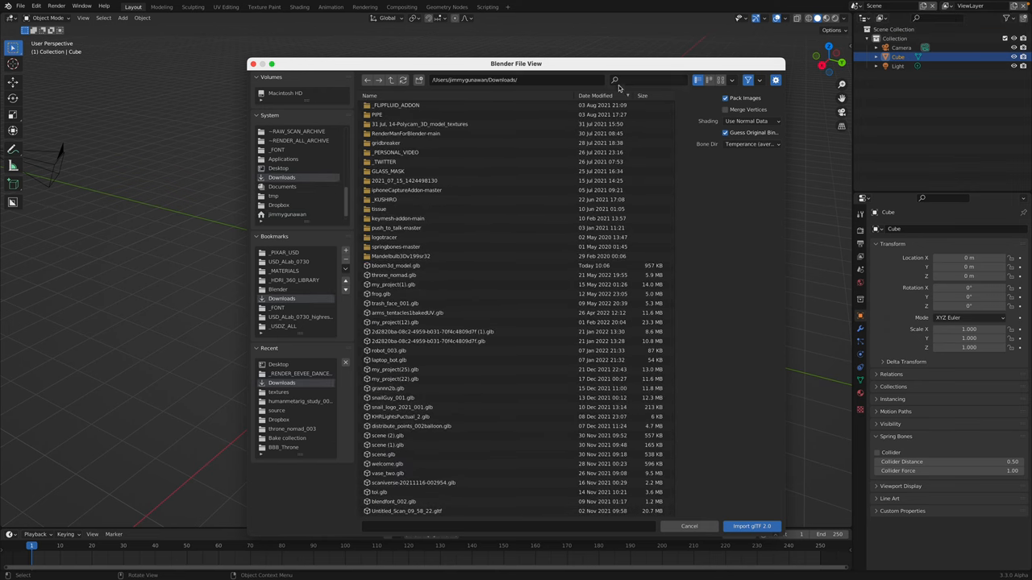
left_click(752, 525)
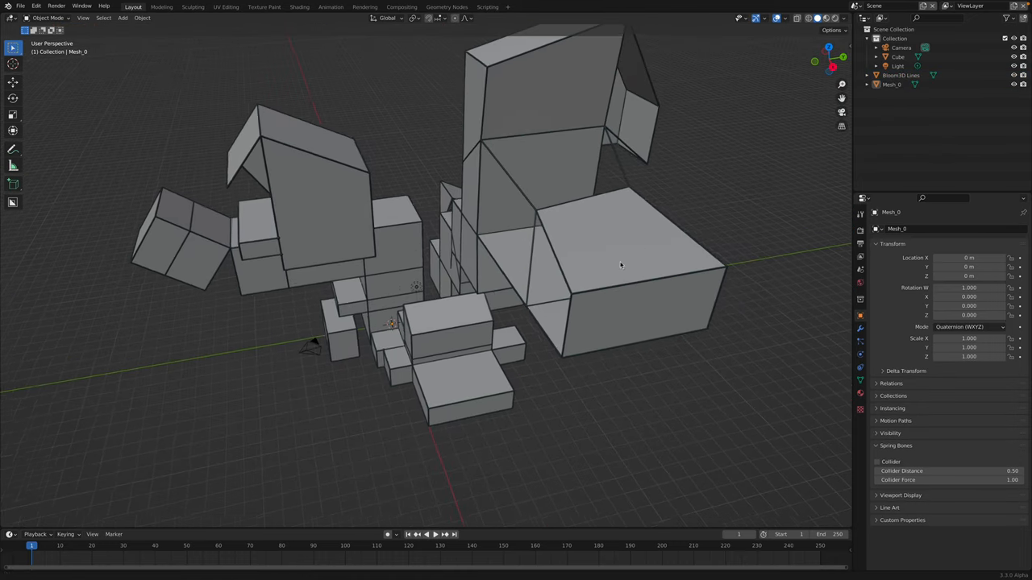
Select the imported mesh and bring up the Add Modifier list.
left_click(621, 266)
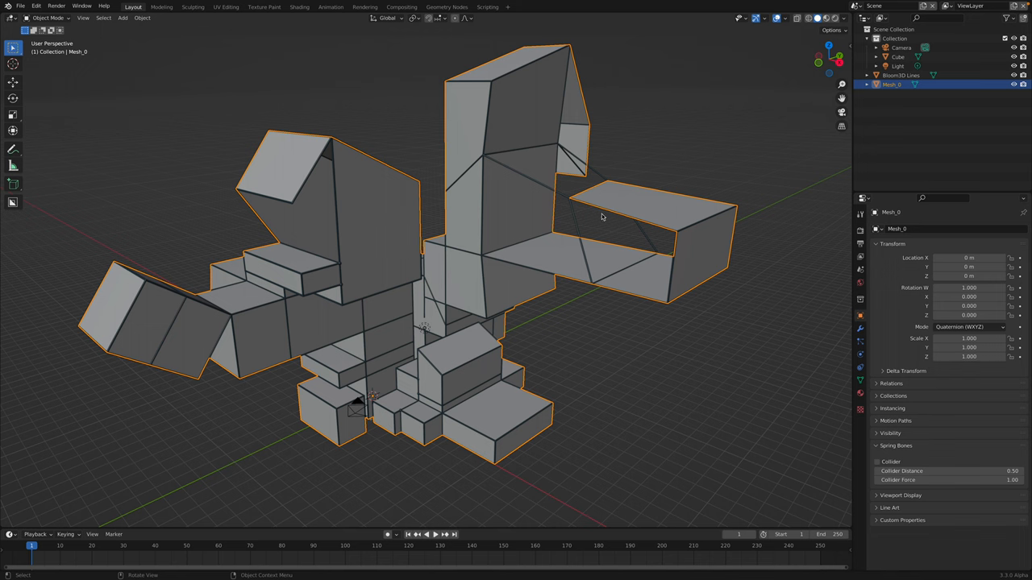
left_click(891, 229)
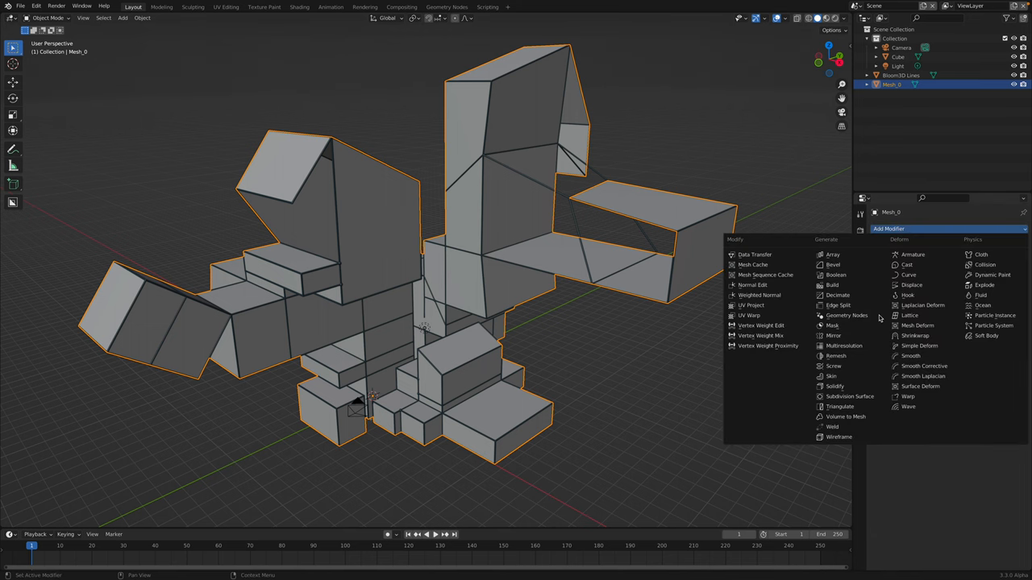
Add a Solidify modifier to Mesh_0 and reduce its wall Thickness.
left_click(835, 387)
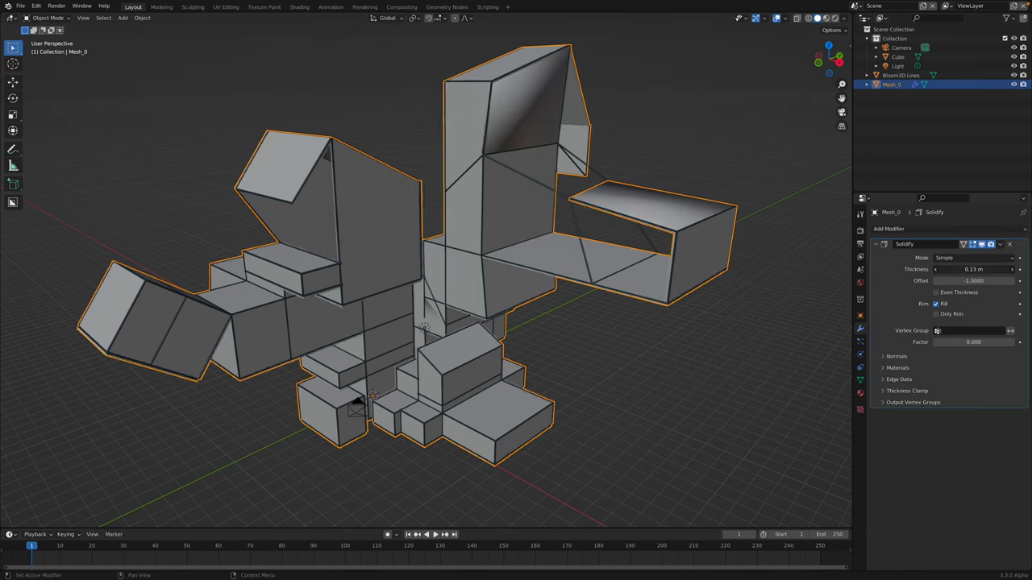
left_click_drag(967, 269, 999, 269)
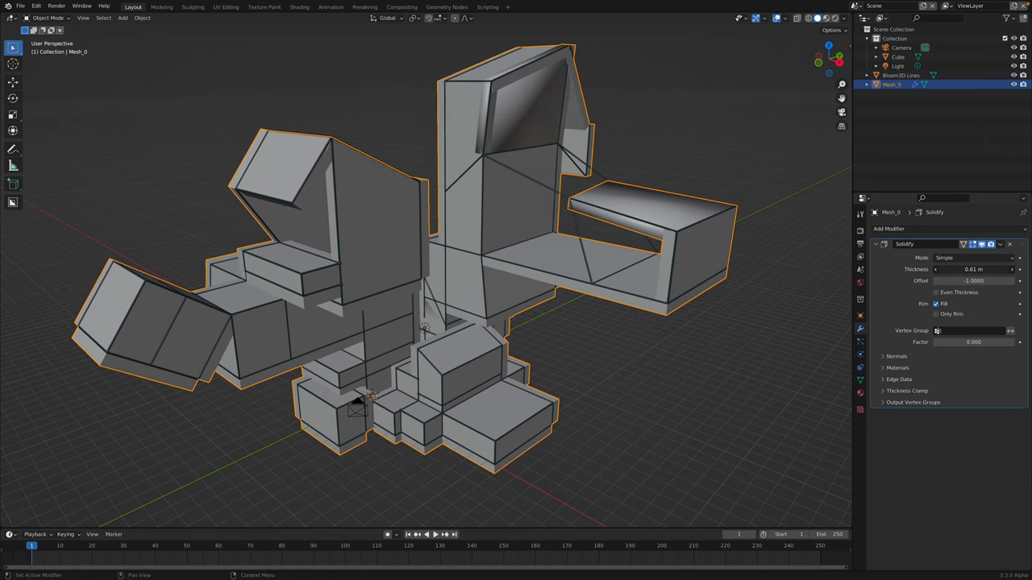
left_click(970, 258)
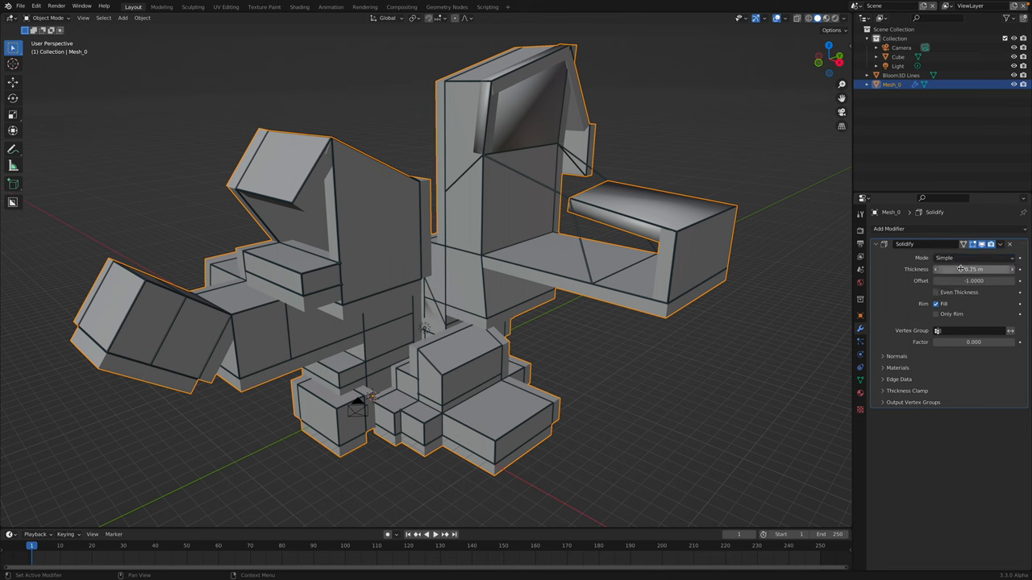
left_click_drag(992, 268, 964, 267)
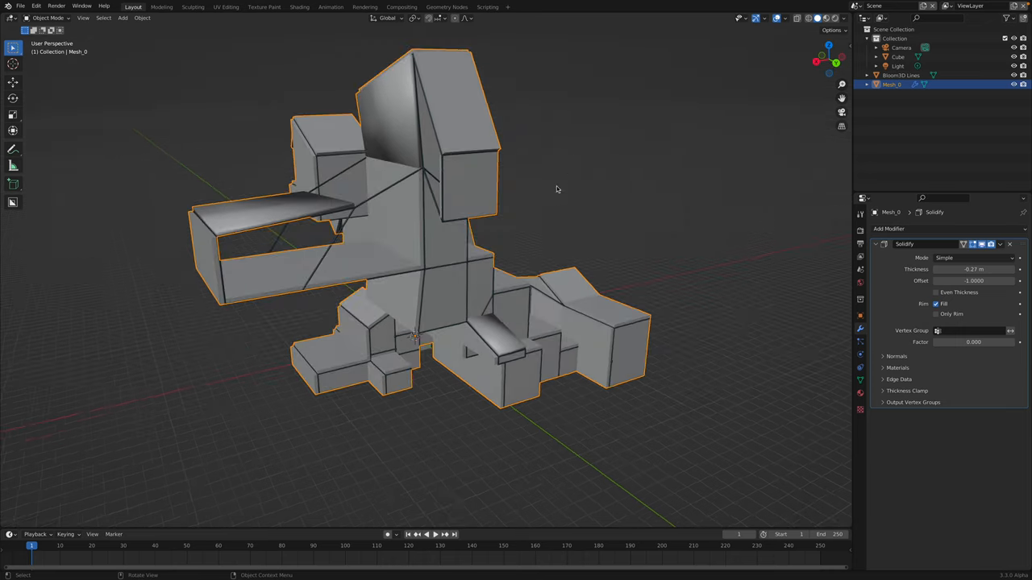
Orbit the model to check the Solidify thickness from other sides.
left_click_drag(556, 190, 368, 200)
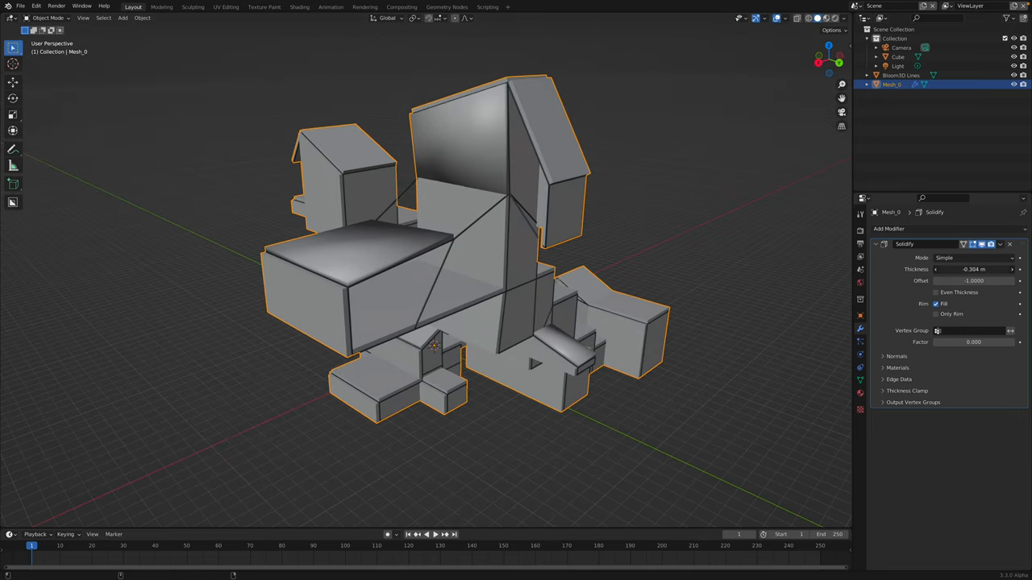
left_click_drag(976, 269, 992, 269)
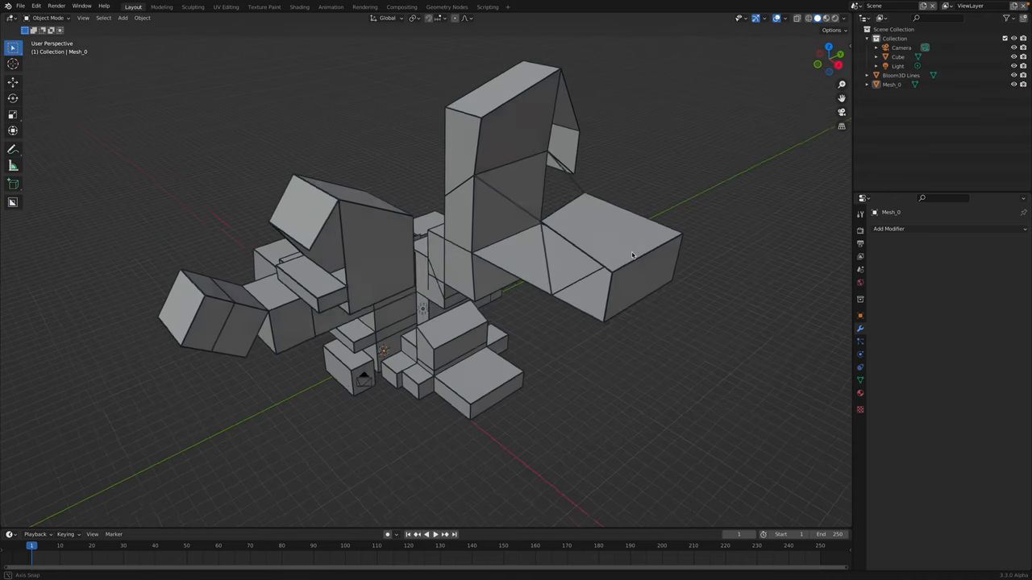
Add a voxel Remesh and a Solidify modifier to Mesh_0 with thicker walls, checking the result.
left_click(888, 229)
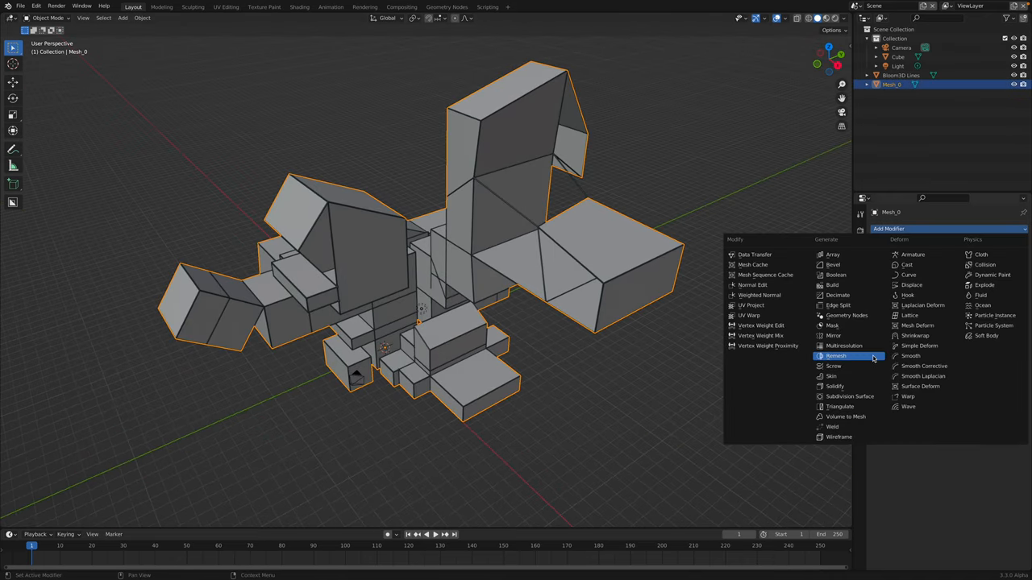
left_click(836, 356)
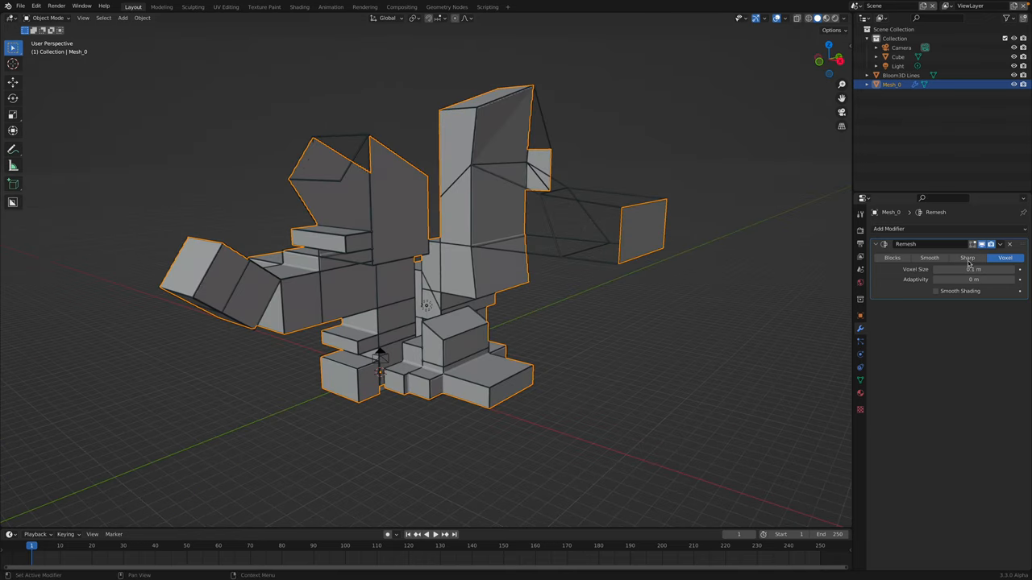
left_click(888, 228)
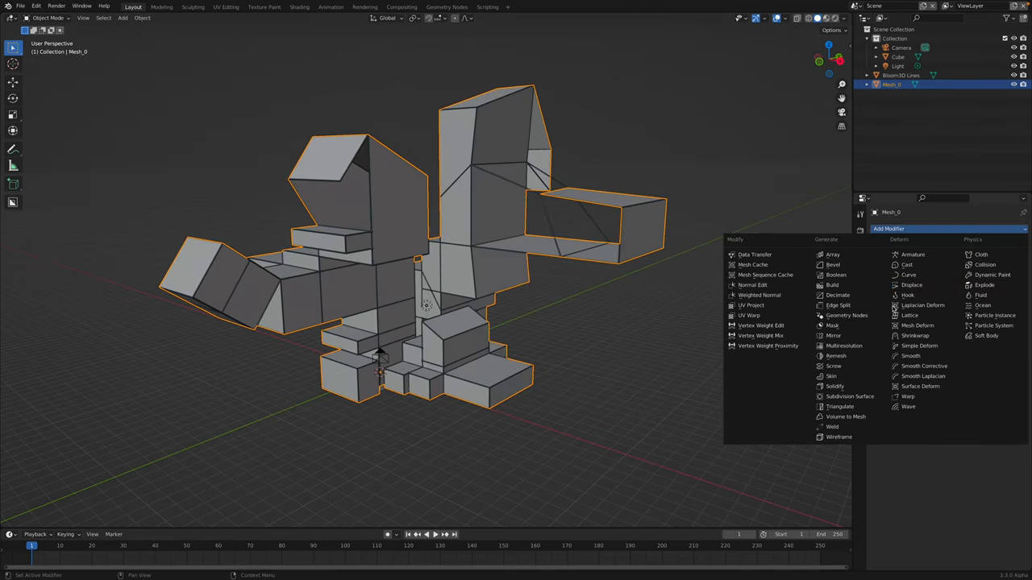
left_click(835, 387)
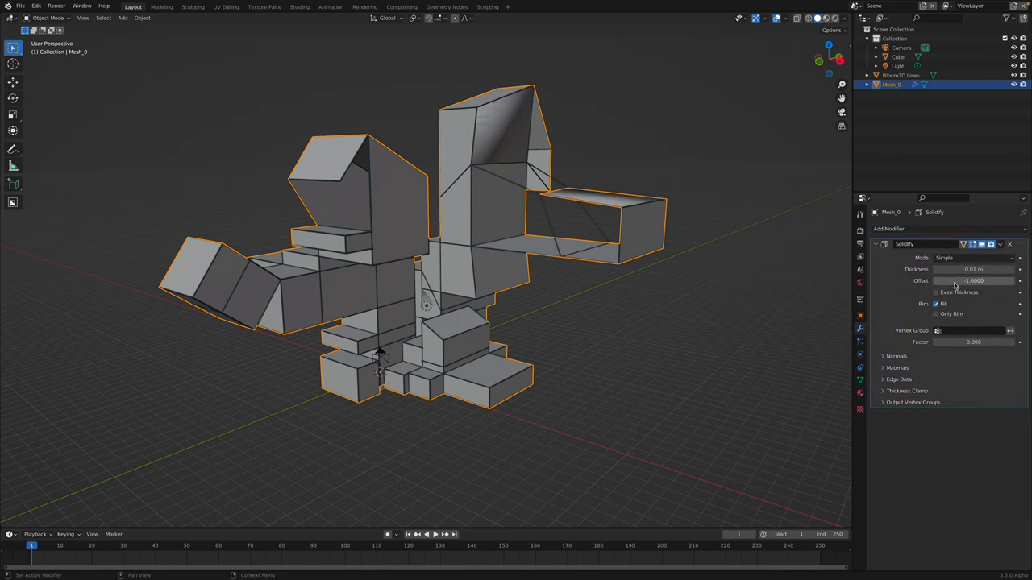
left_click_drag(971, 268, 952, 268)
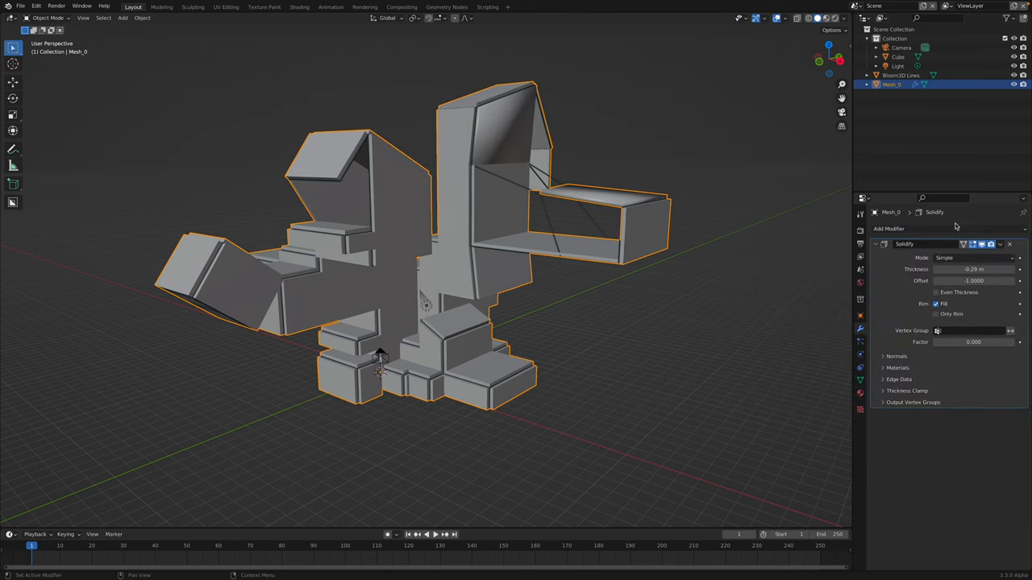
left_click(887, 229)
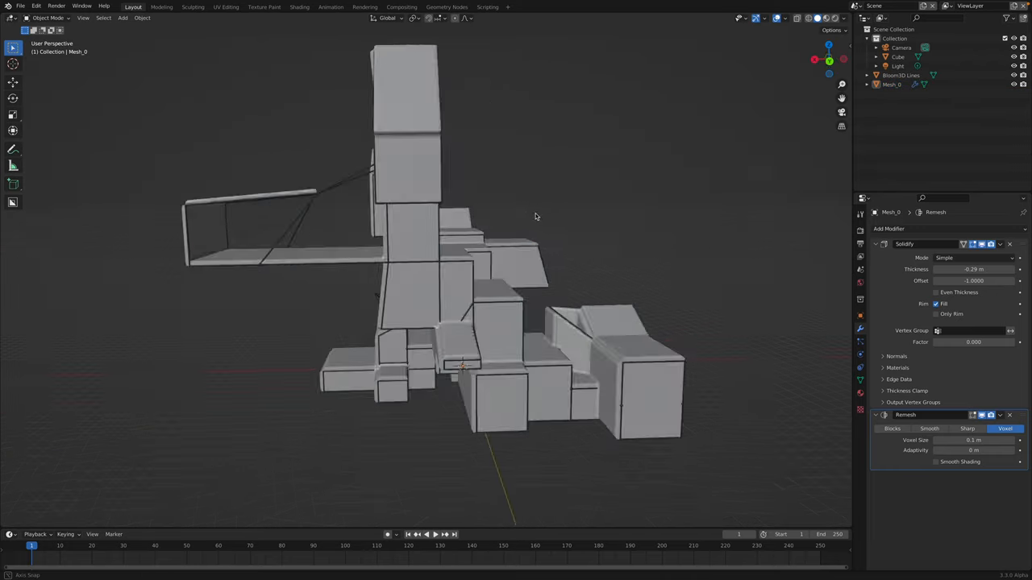
left_click_drag(535, 216, 653, 256)
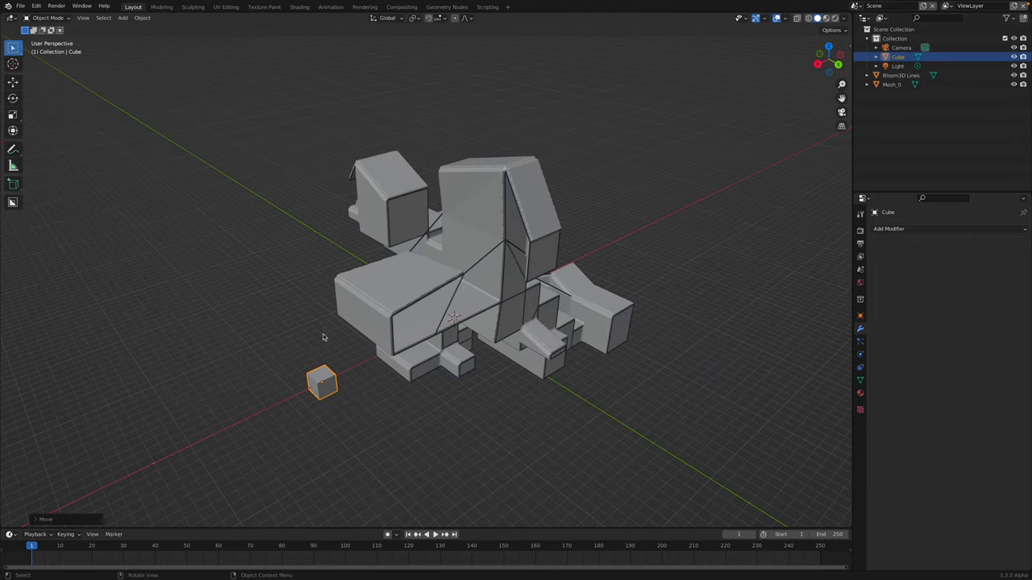
Select the imported Mesh_0 in the Outliner after the default cube is removed.
left_click(896, 57)
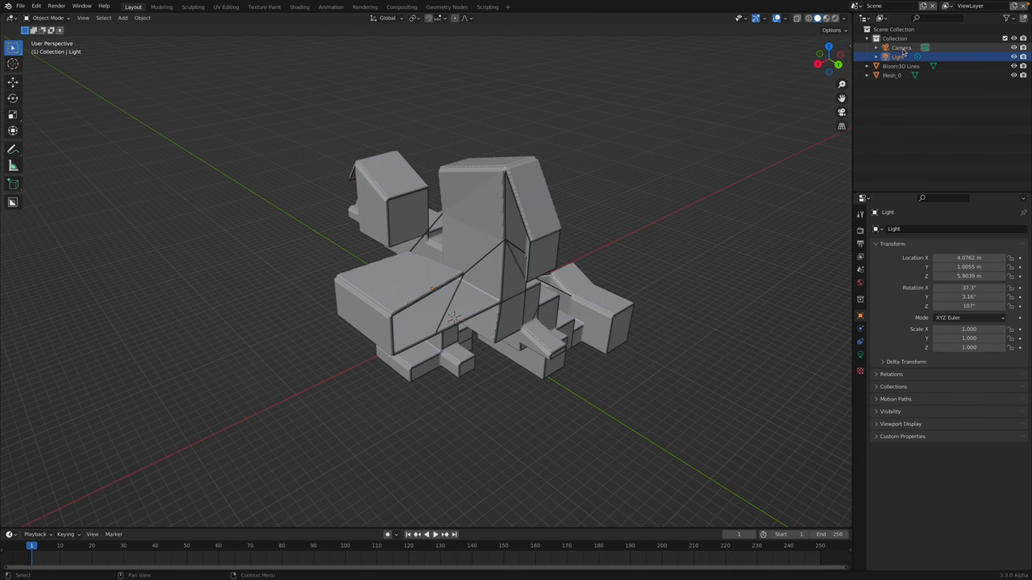
left_click(899, 47)
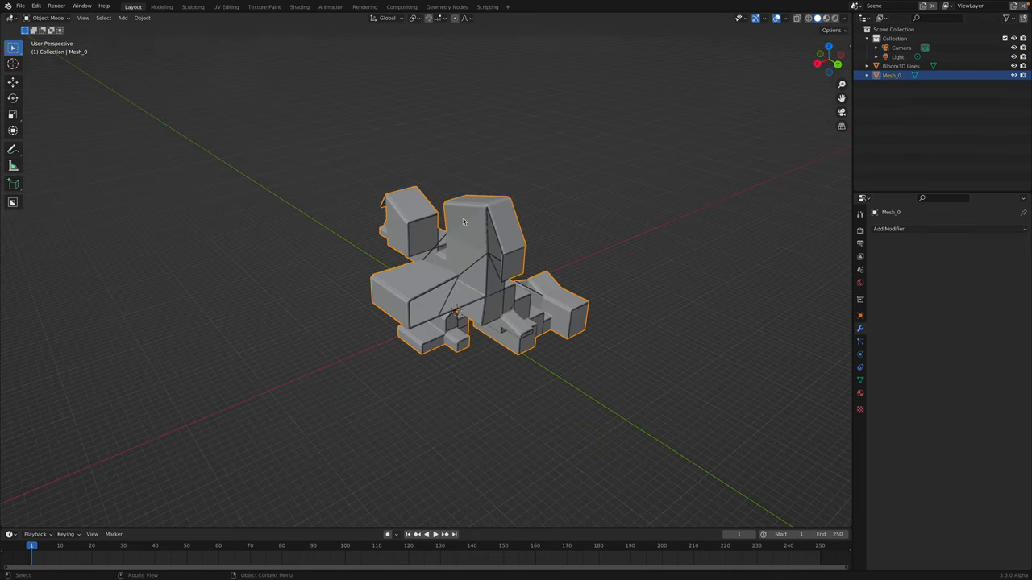
Enter Sculpt Mode and carve spirals into a flat face and an upright wall.
left_click(48, 17)
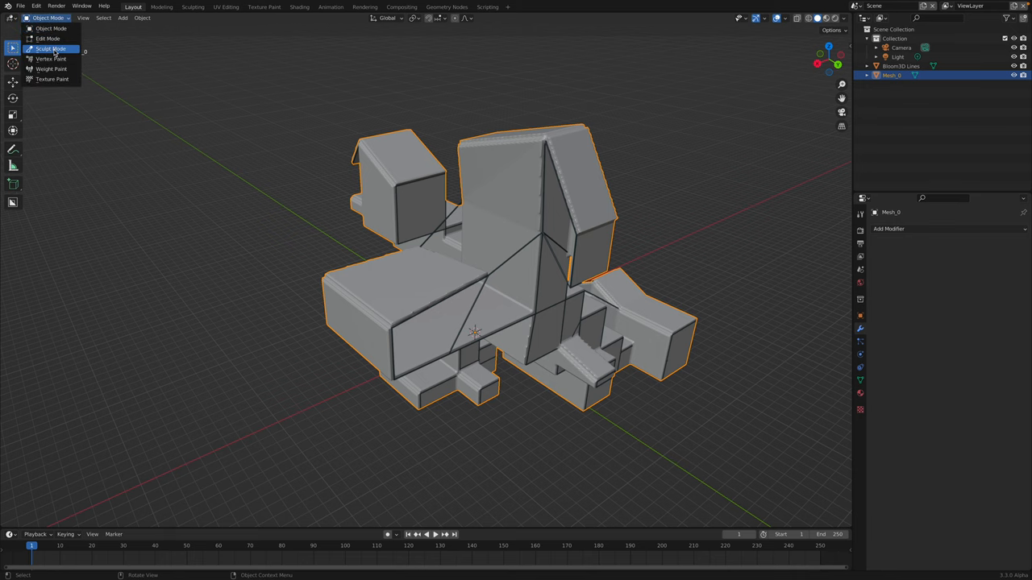
left_click(50, 48)
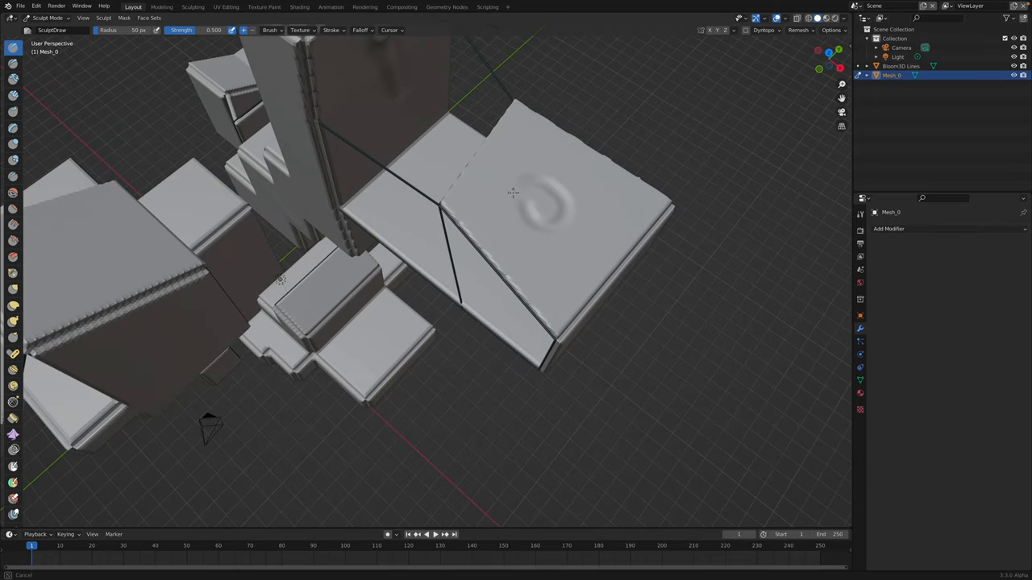
left_click_drag(516, 282, 516, 242)
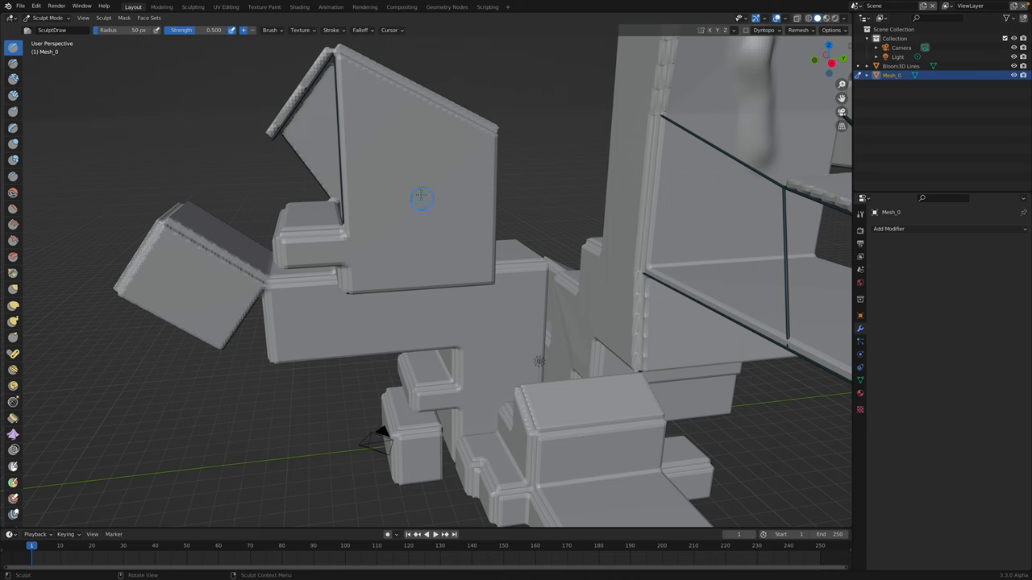
left_click_drag(419, 197, 471, 196)
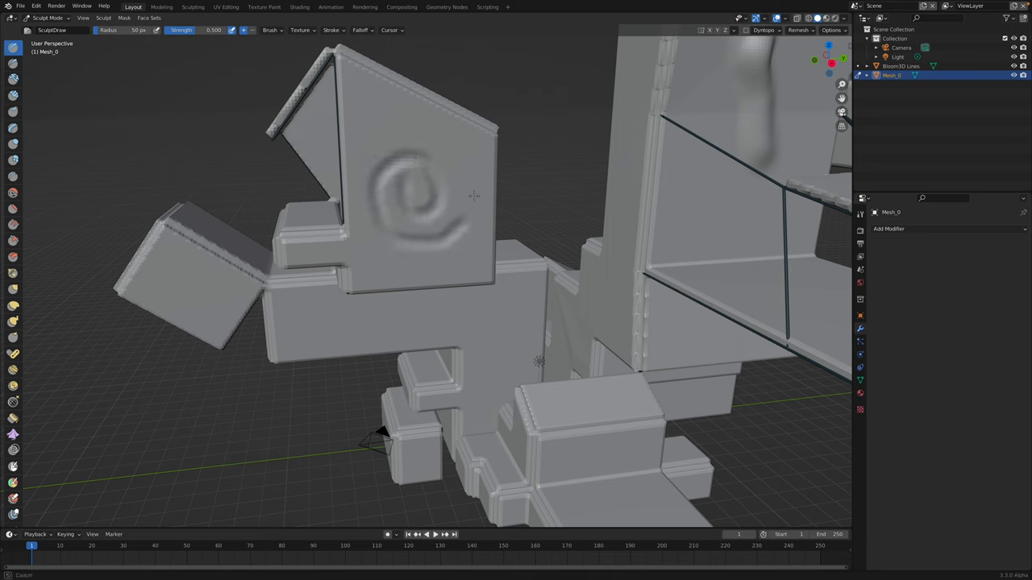
Sculpt a curved groove and a wavy groove down another wall of Mesh_0.
left_click_drag(471, 197, 384, 203)
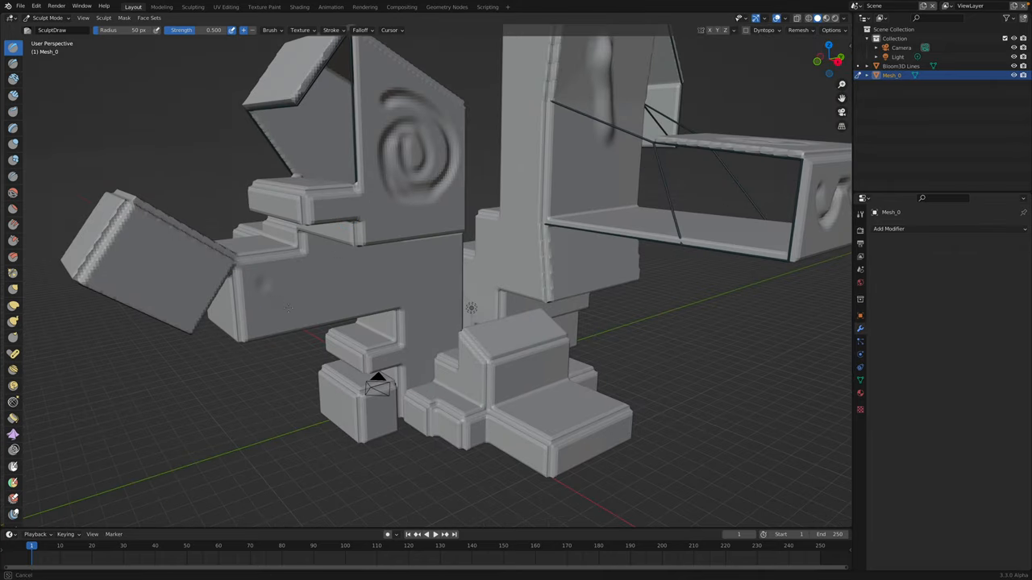
left_click_drag(274, 298, 444, 282)
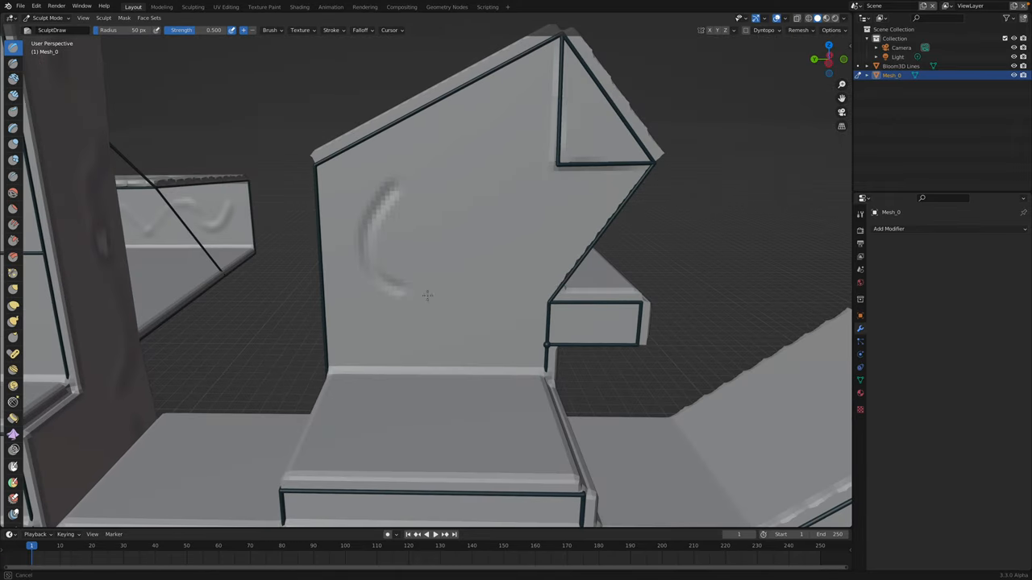
left_click_drag(427, 293, 409, 208)
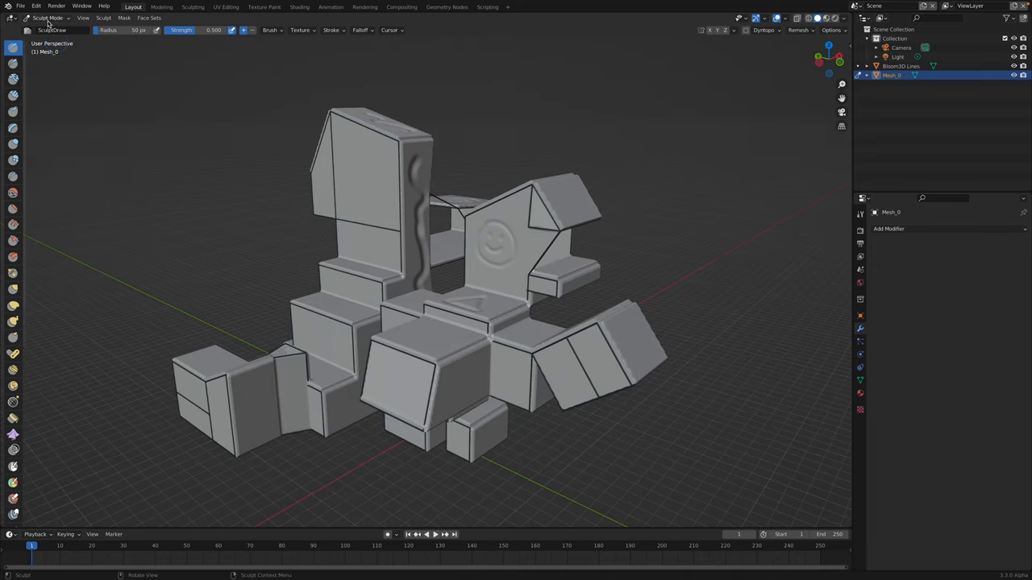
Return to Object Mode and save the project as random_creation_001.blend.
left_click(47, 18)
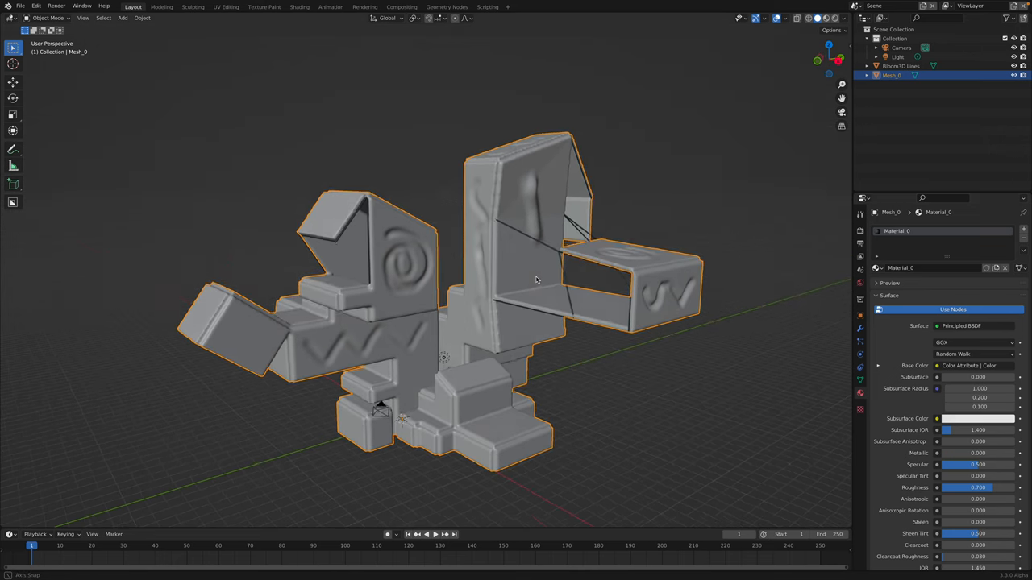
key("z")
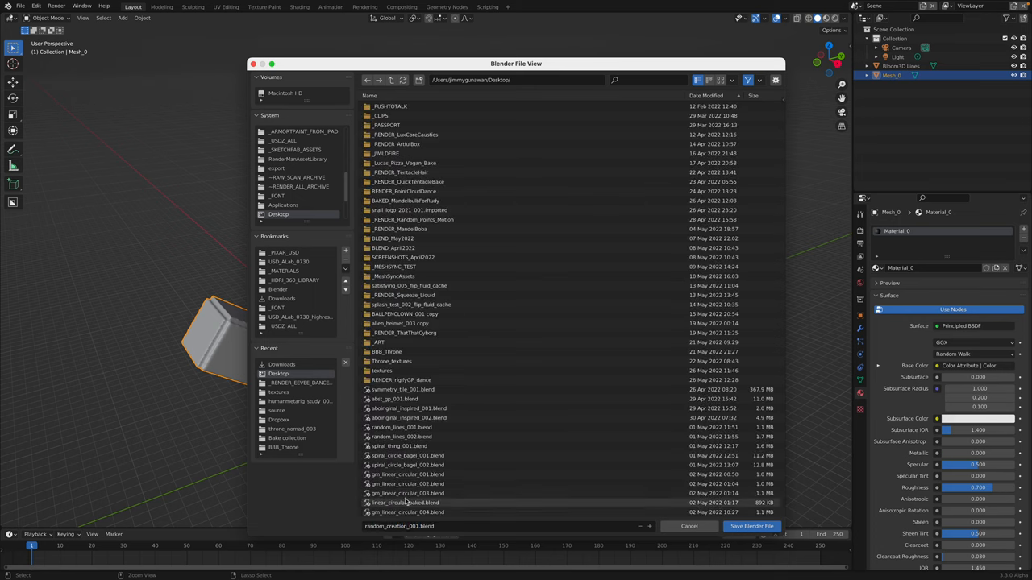
left_click(752, 525)
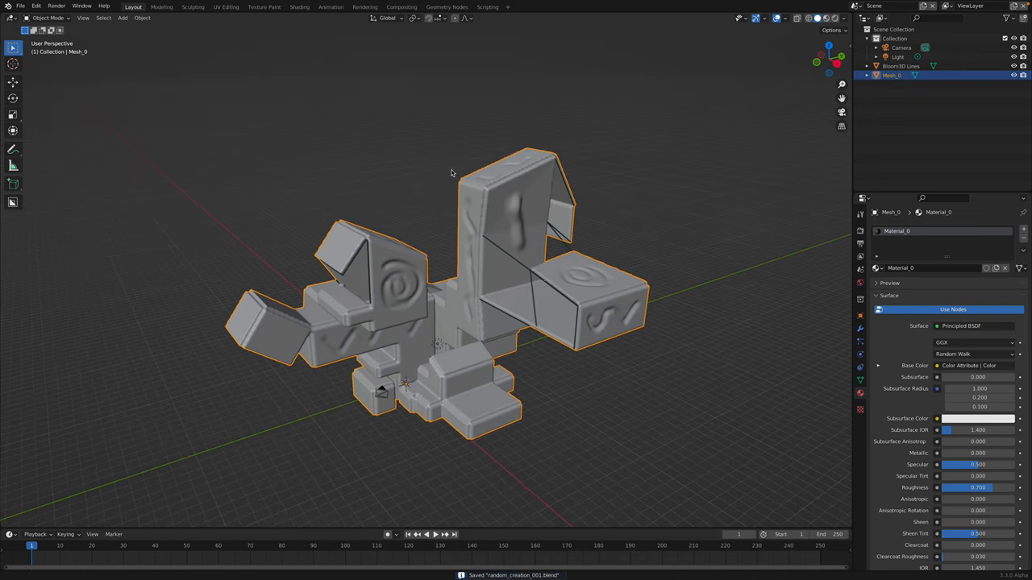
Try Vertex Paint mode briefly, then put Mesh_0 back into Sculpt Mode.
left_click(48, 18)
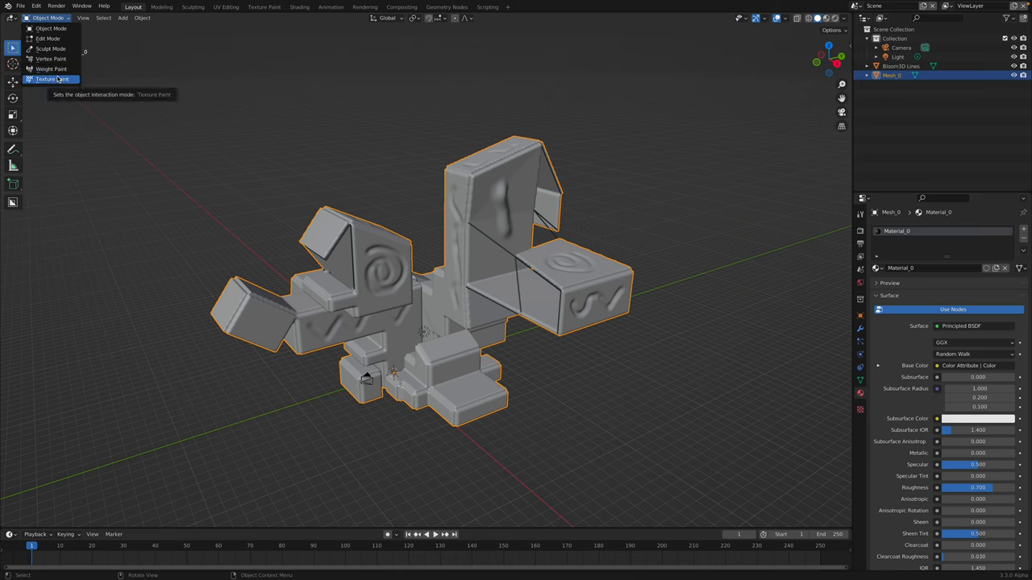
mouse_move(52, 58)
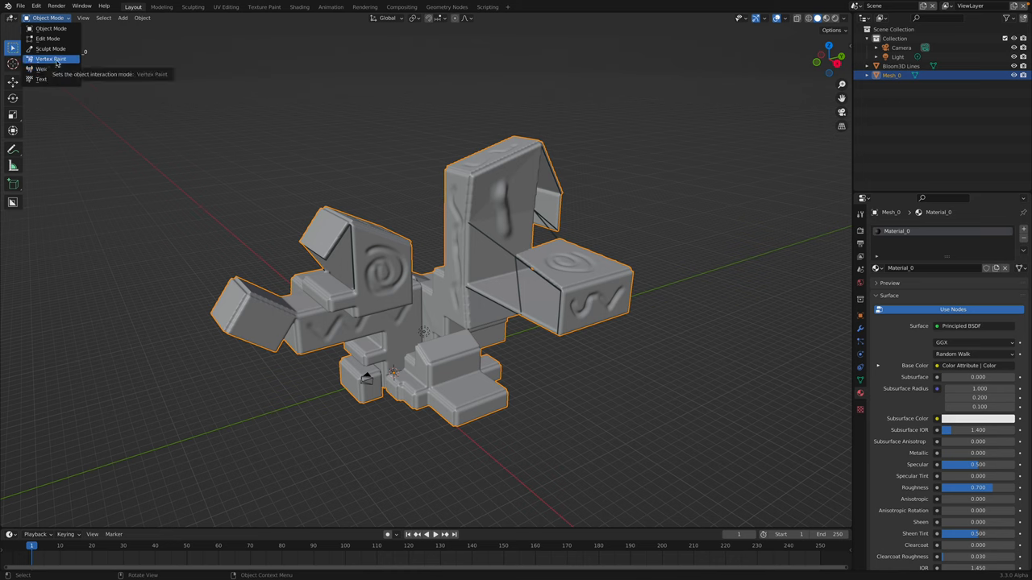
left_click(50, 58)
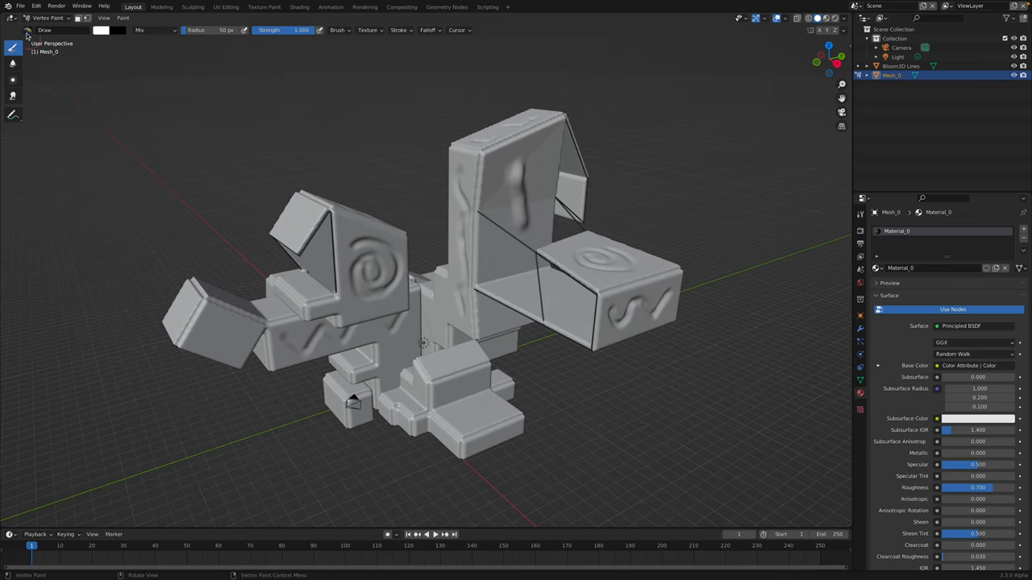
left_click(49, 18)
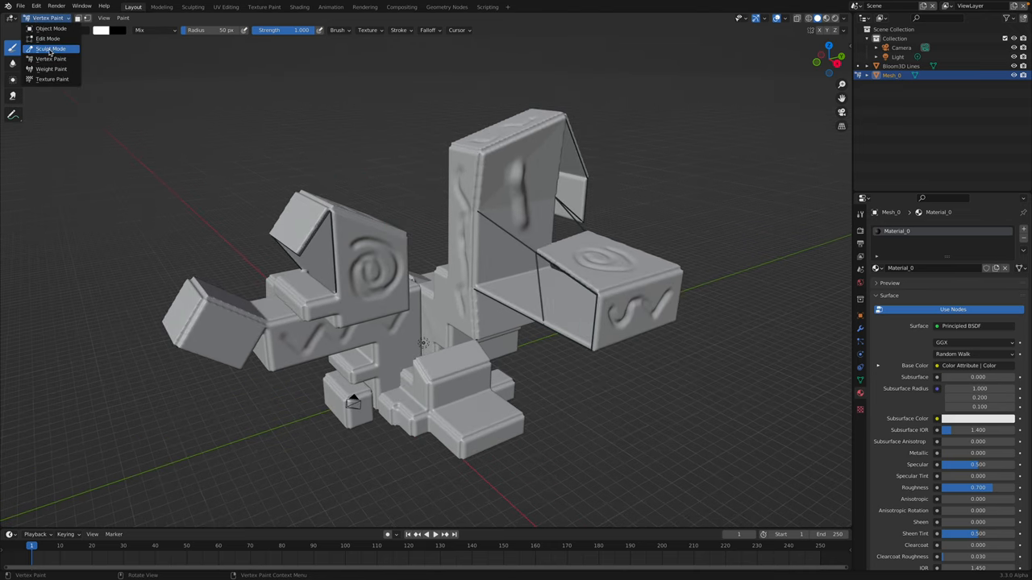
left_click(50, 49)
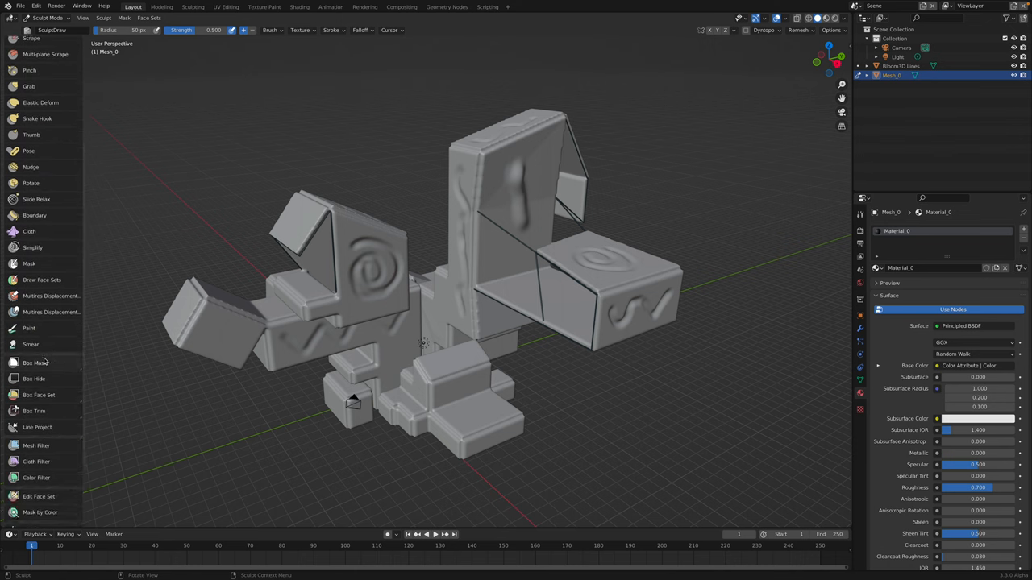
Paint yellow and pink colour patches across the blocks with the sculpt Paint brush.
left_click(29, 329)
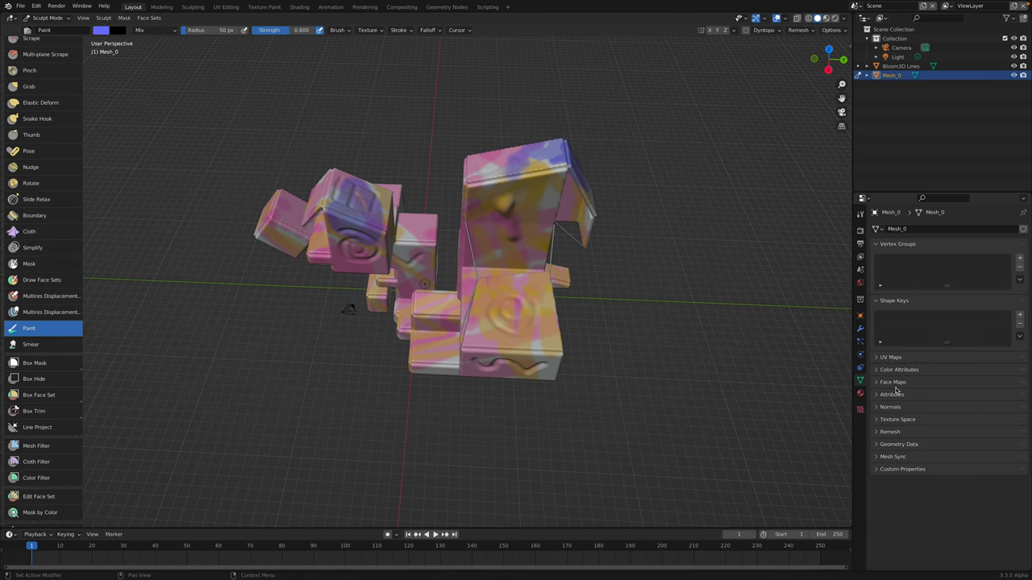
mouse_move(896, 423)
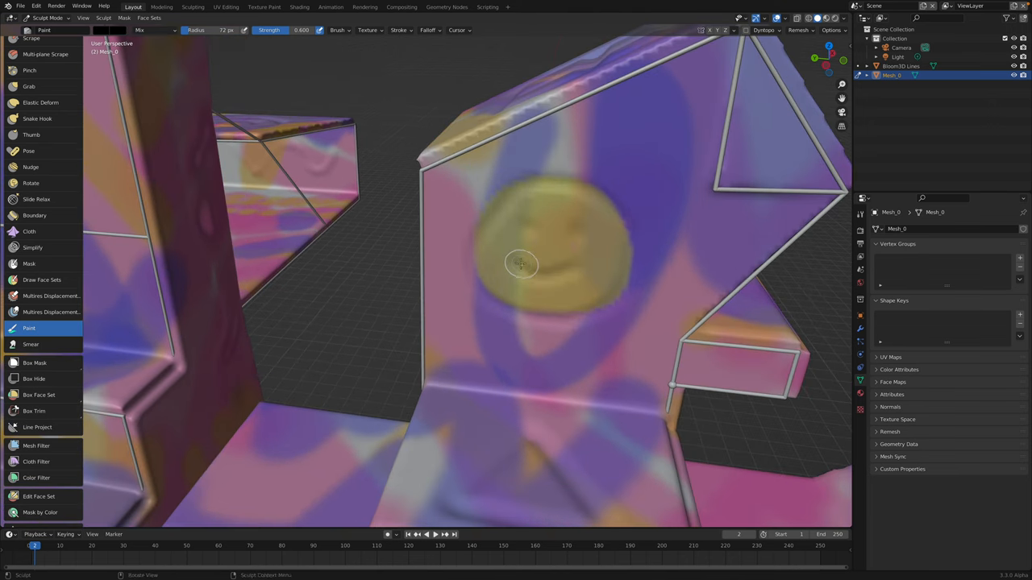
left_click_drag(519, 264, 556, 250)
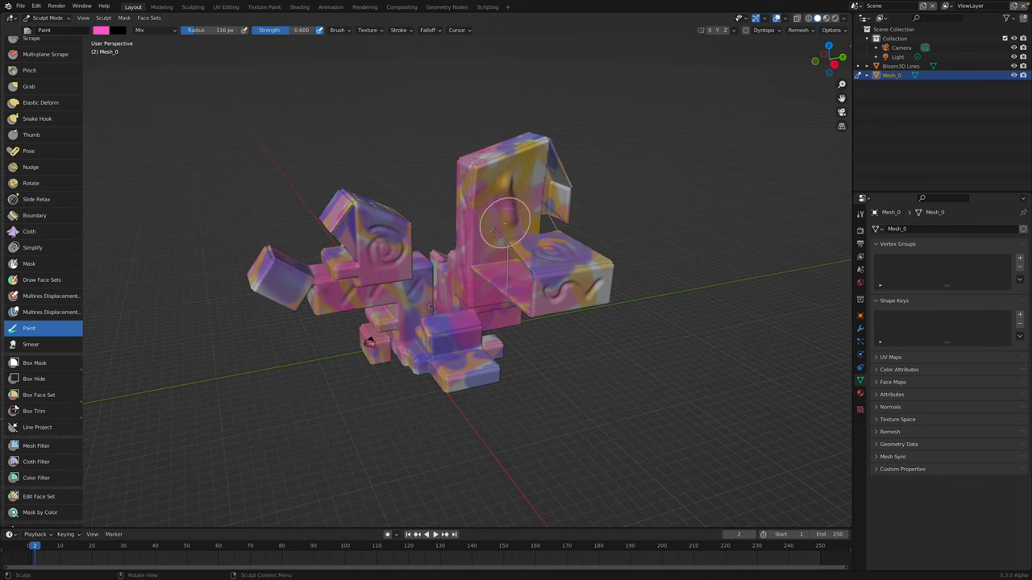
left_click_drag(508, 226, 419, 395)
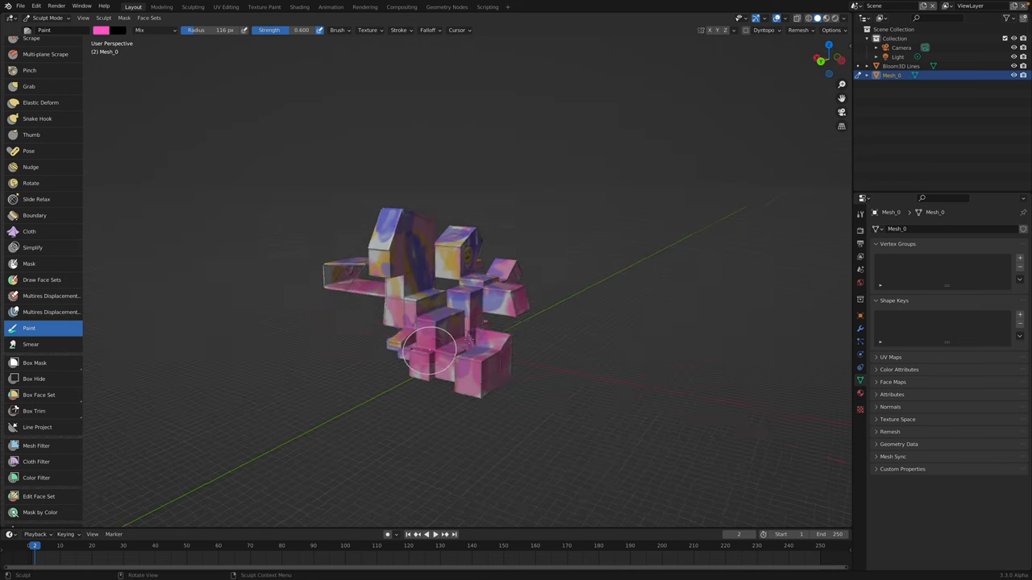
Puff the blocks with the Cloth Filter set to Inflate, then return to Object Mode.
left_click(47, 18)
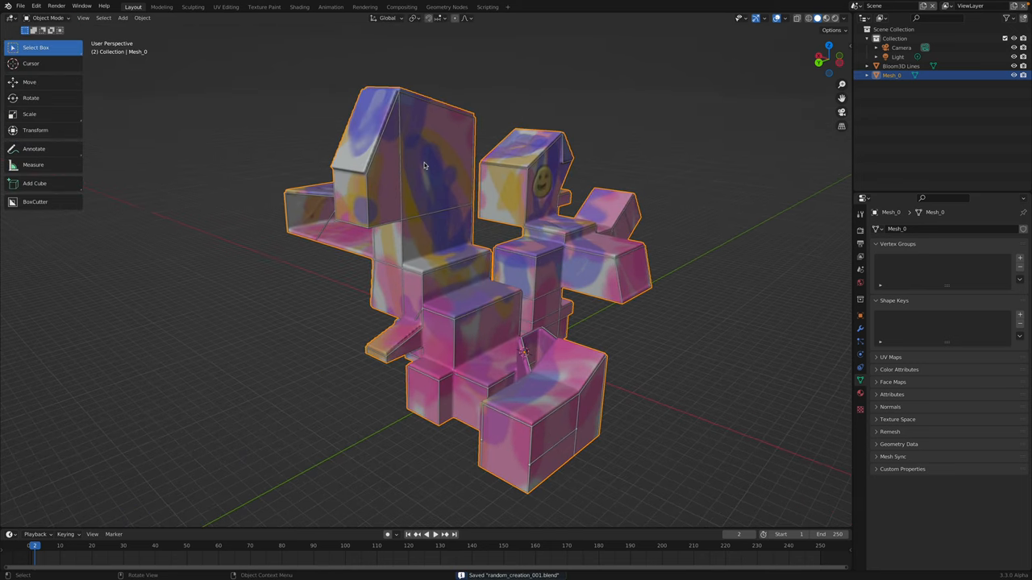
left_click(46, 17)
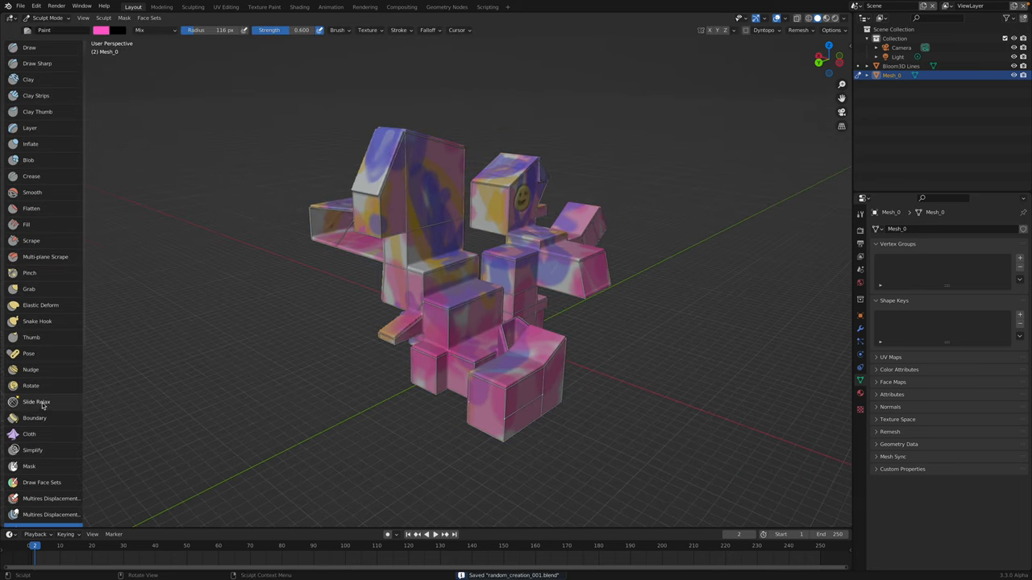
scroll("down", 3)
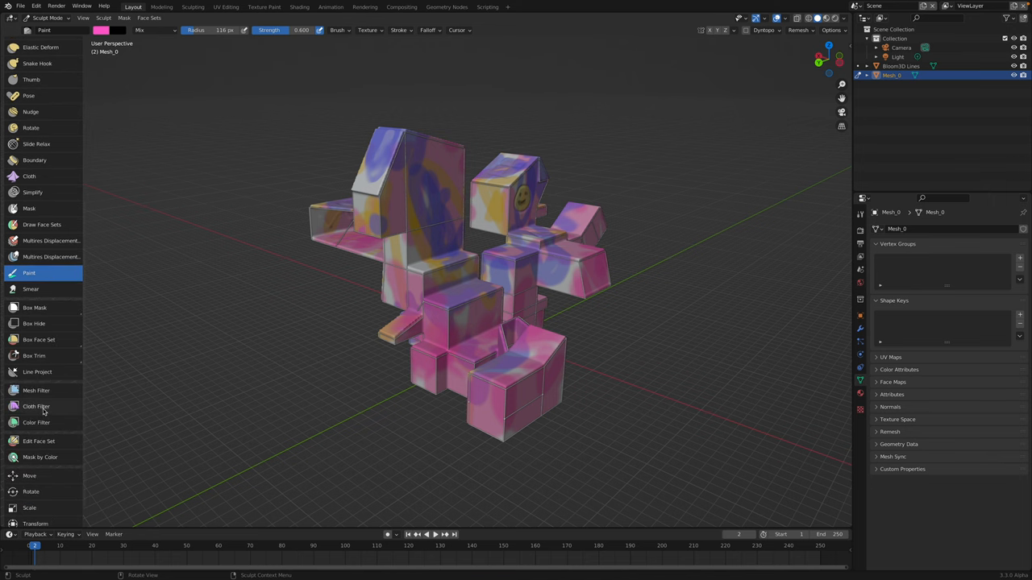
left_click(36, 406)
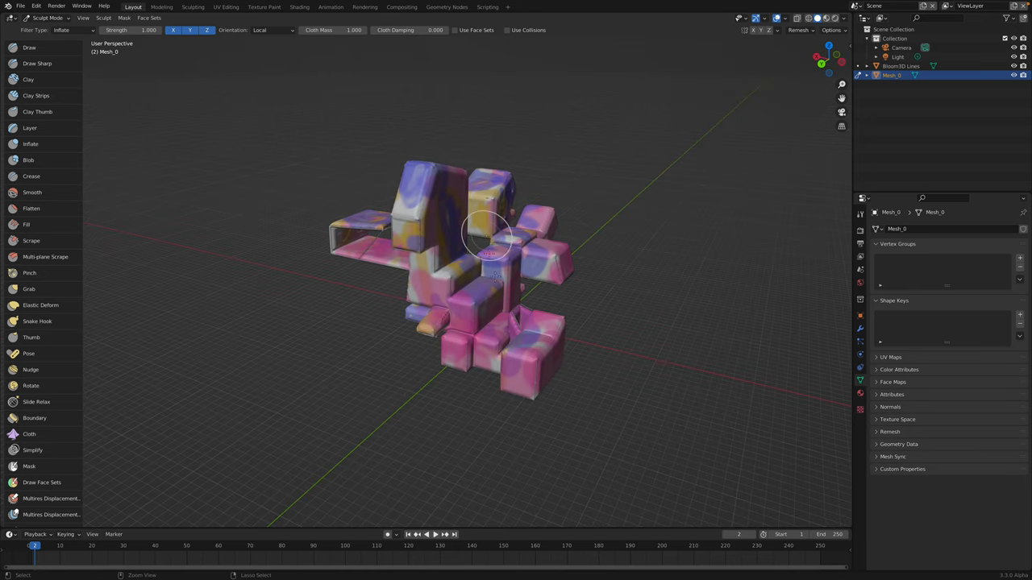
left_click_drag(484, 258, 476, 290)
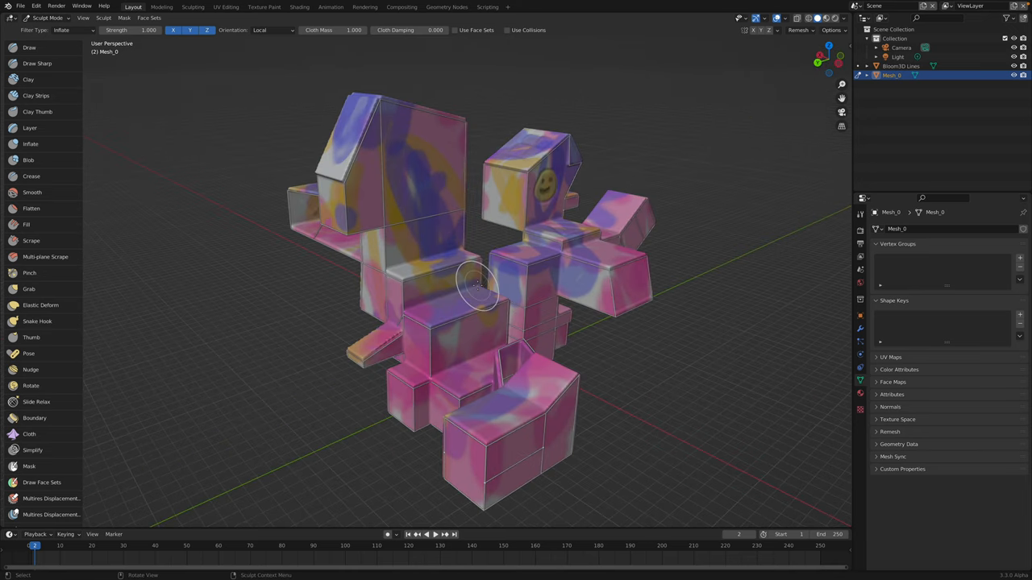
left_click(46, 18)
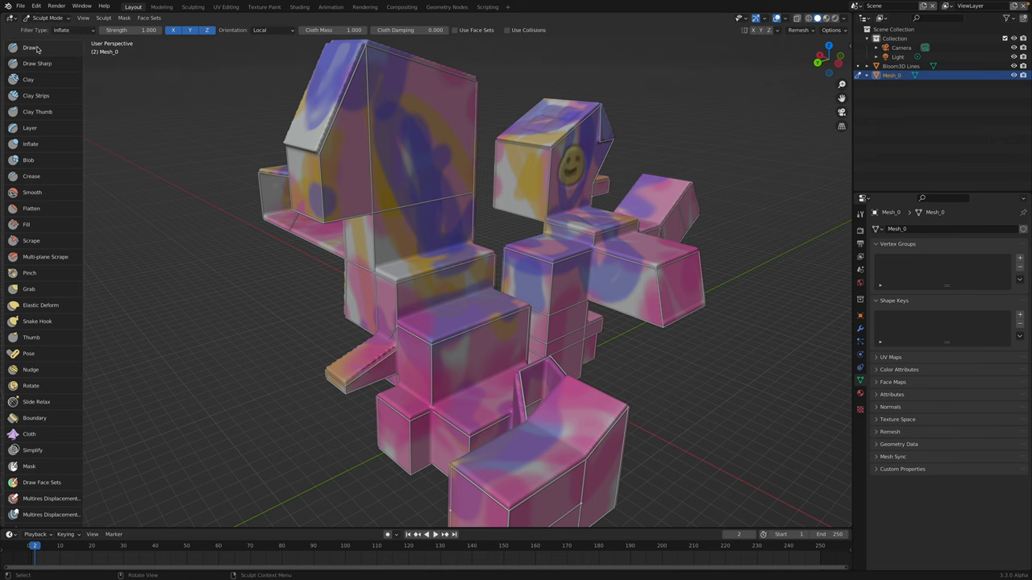
left_click(47, 18)
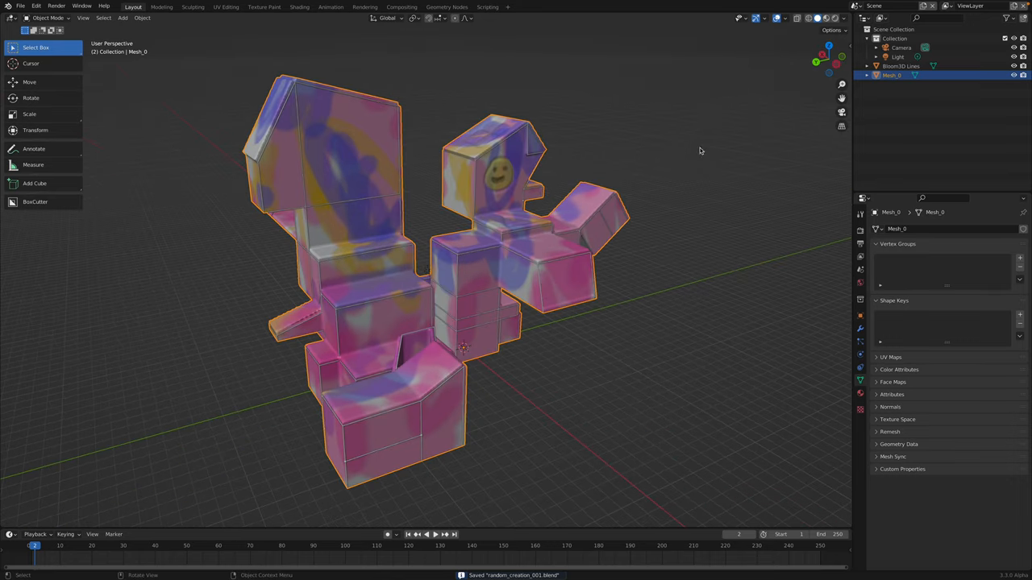
Select Bloom3D Lines and create a new material for it.
left_click(900, 65)
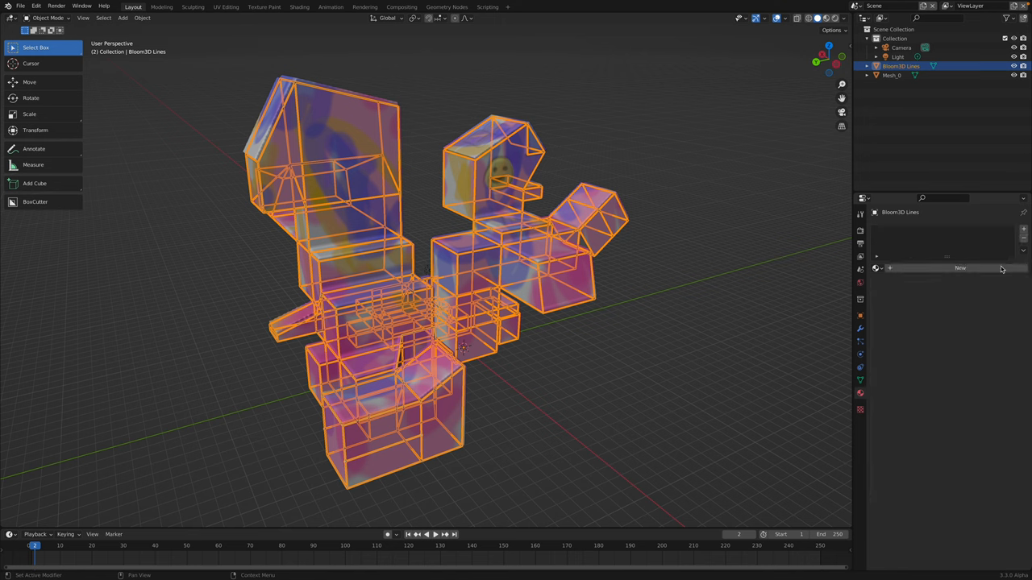
left_click(960, 268)
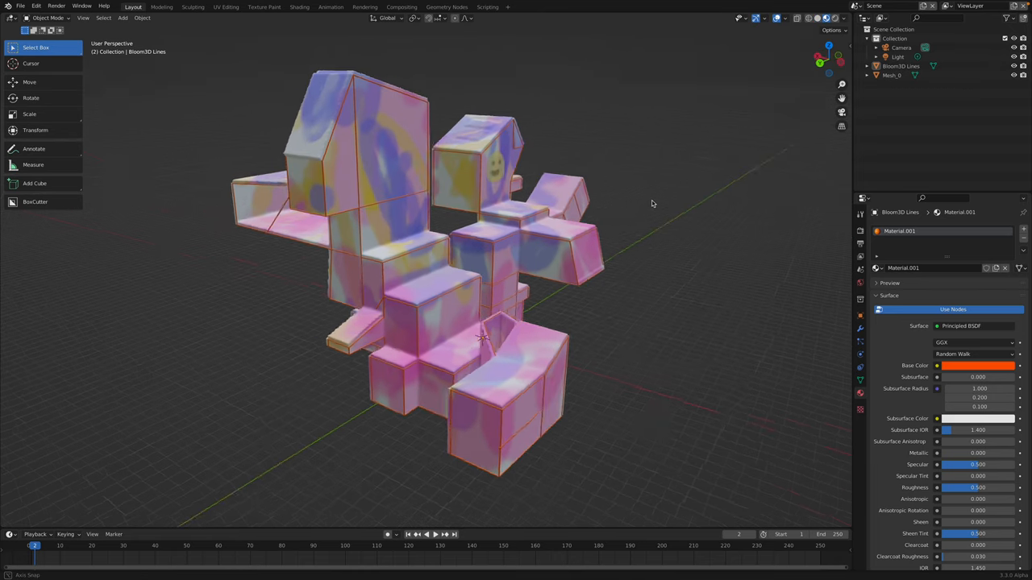
left_click(977, 365)
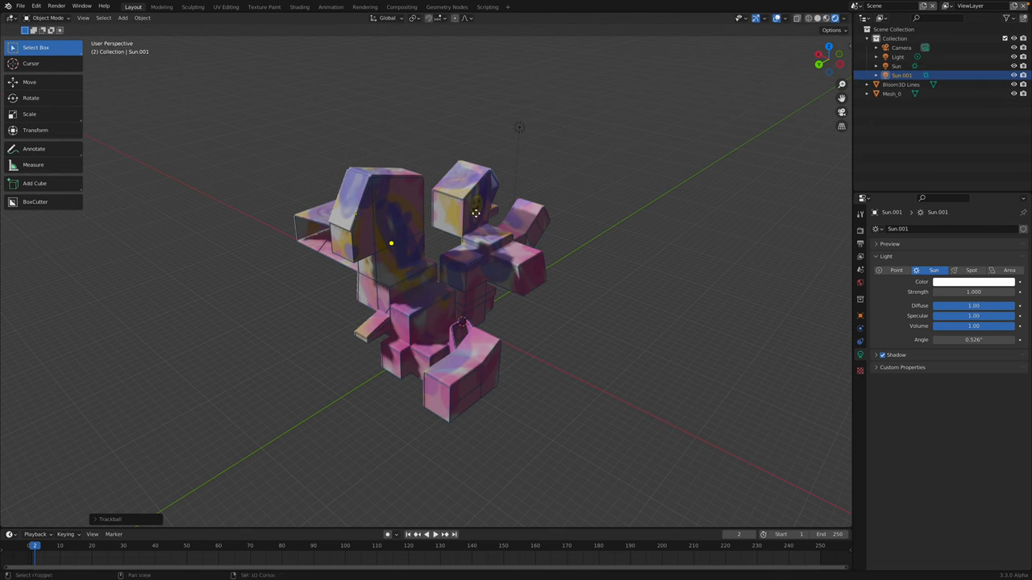
Orbit the viewport to inspect the sun-lit model from several angles.
left_click_drag(476, 213, 593, 192)
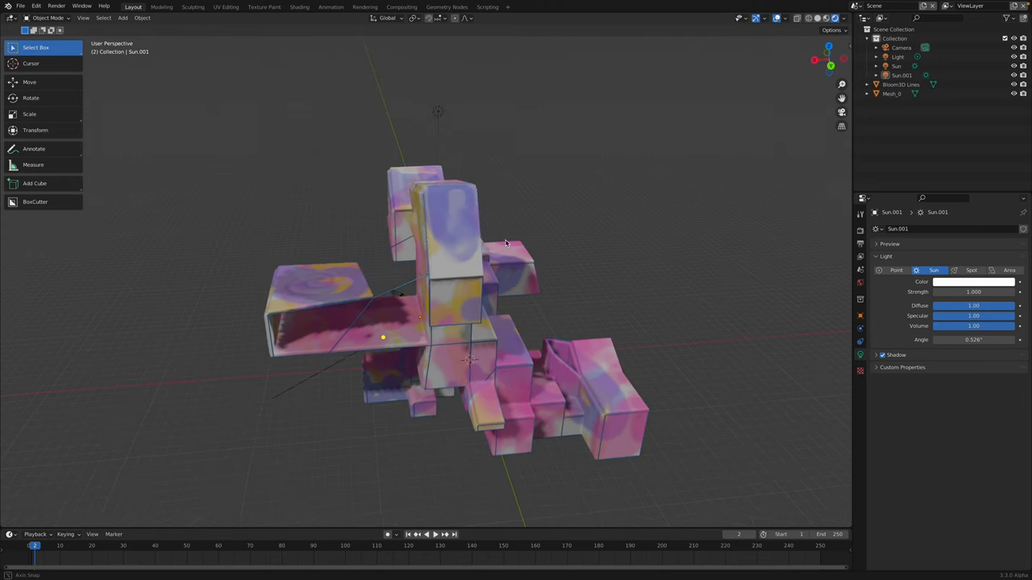
left_click_drag(507, 244, 484, 225)
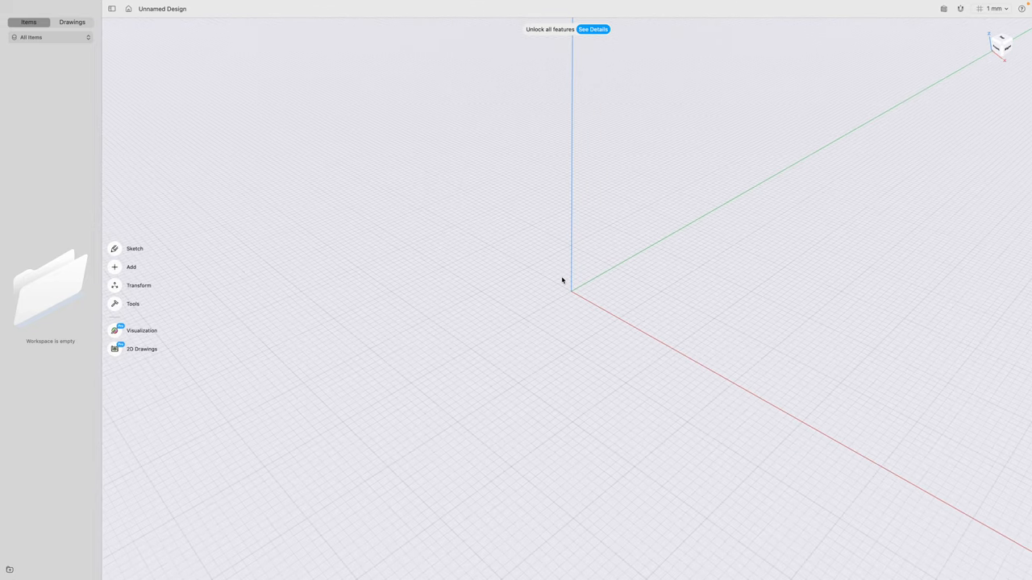
mouse_move(116, 249)
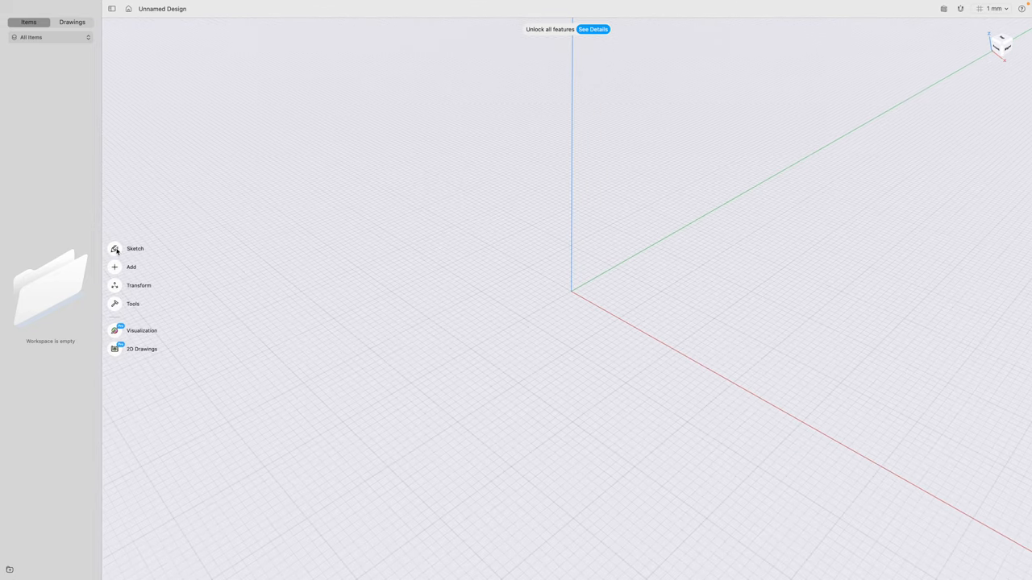
Sketch a rectangle on the ground plane with arc and line segments dividing it into panels with a rounded end.
left_click(136, 248)
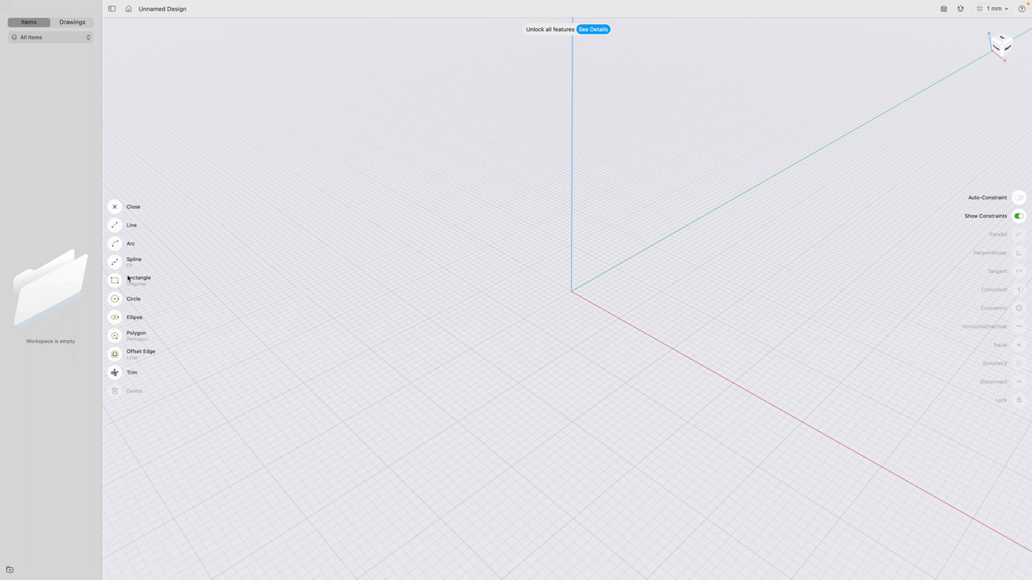
left_click(139, 277)
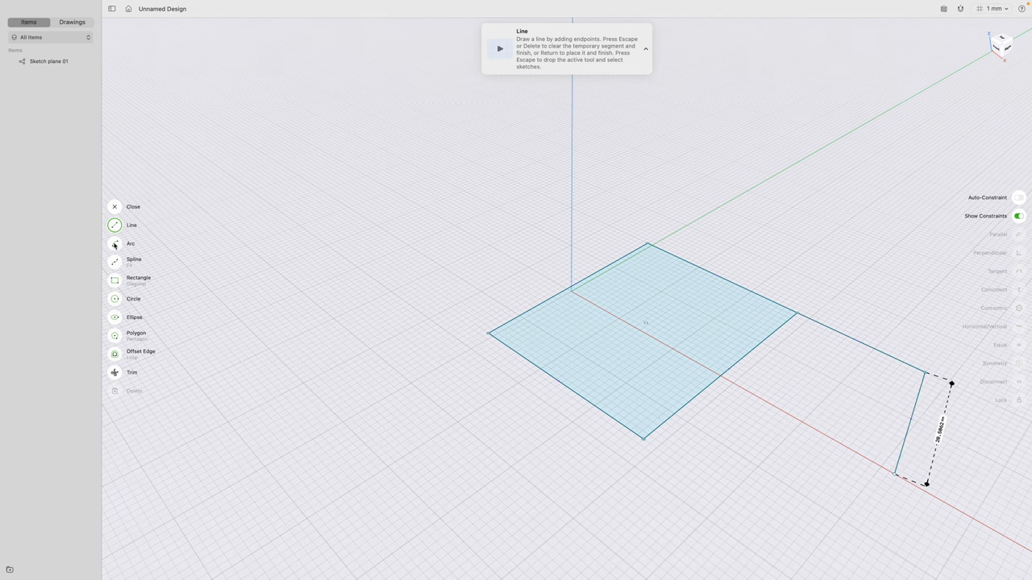
left_click(131, 243)
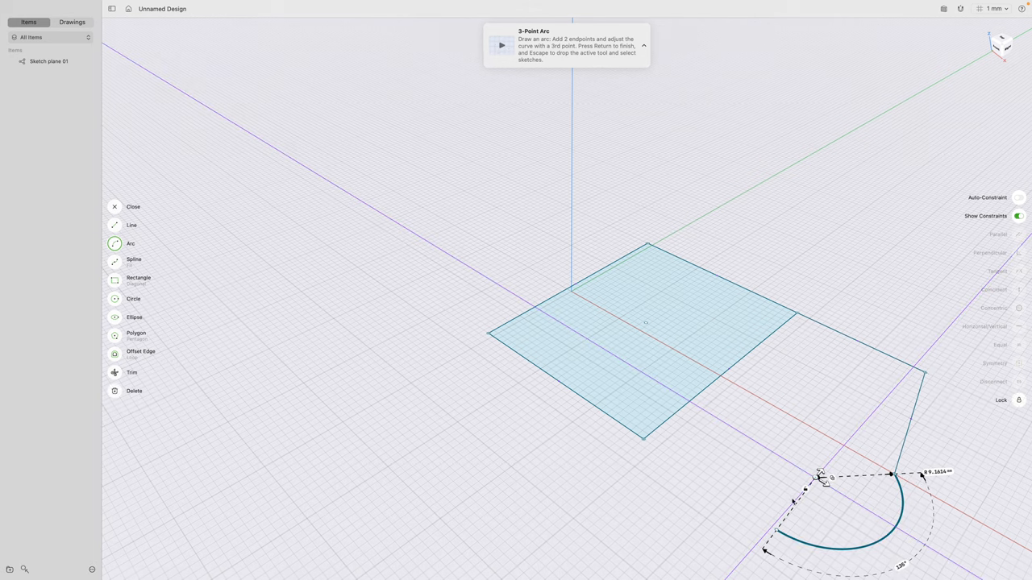
left_click(133, 225)
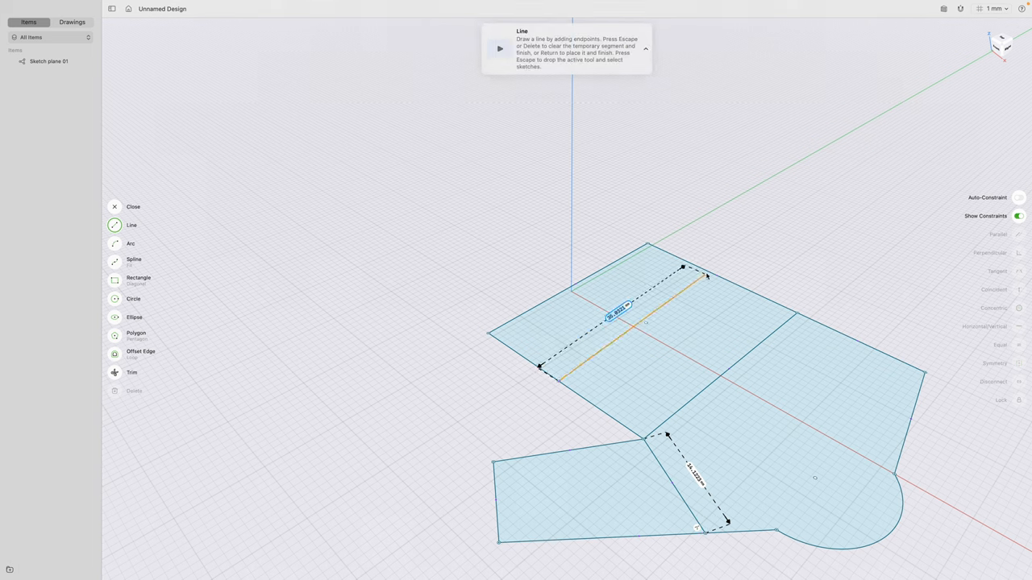
left_click(465, 238)
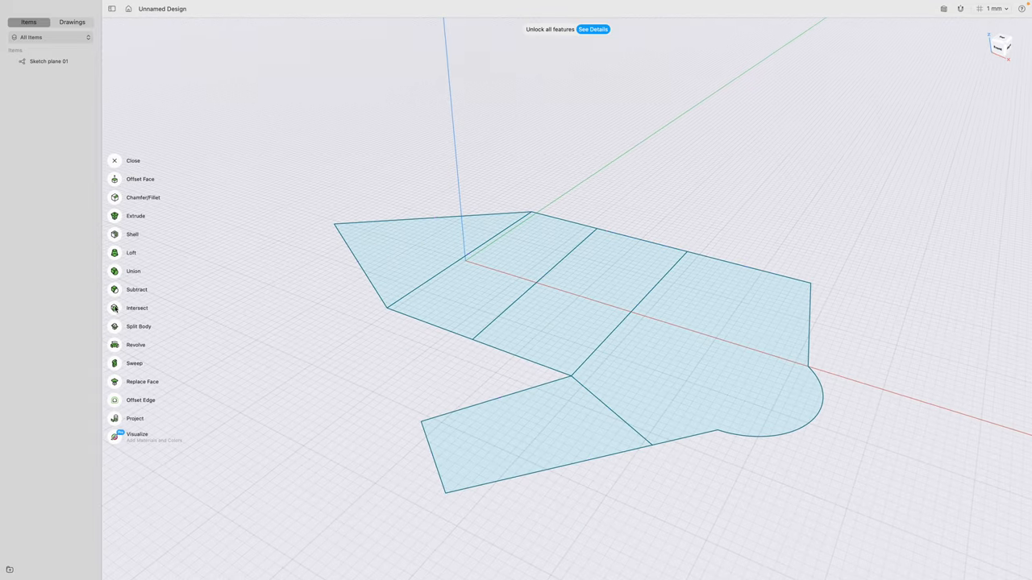
Extrude the sketch regions into blocky bodies of different heights.
left_click(135, 217)
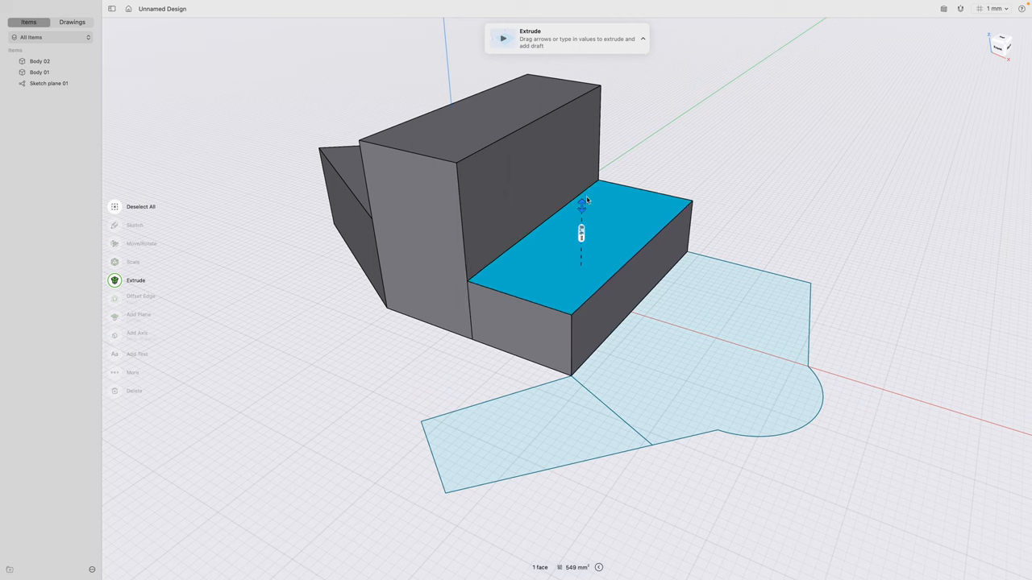
left_click_drag(581, 207, 726, 158)
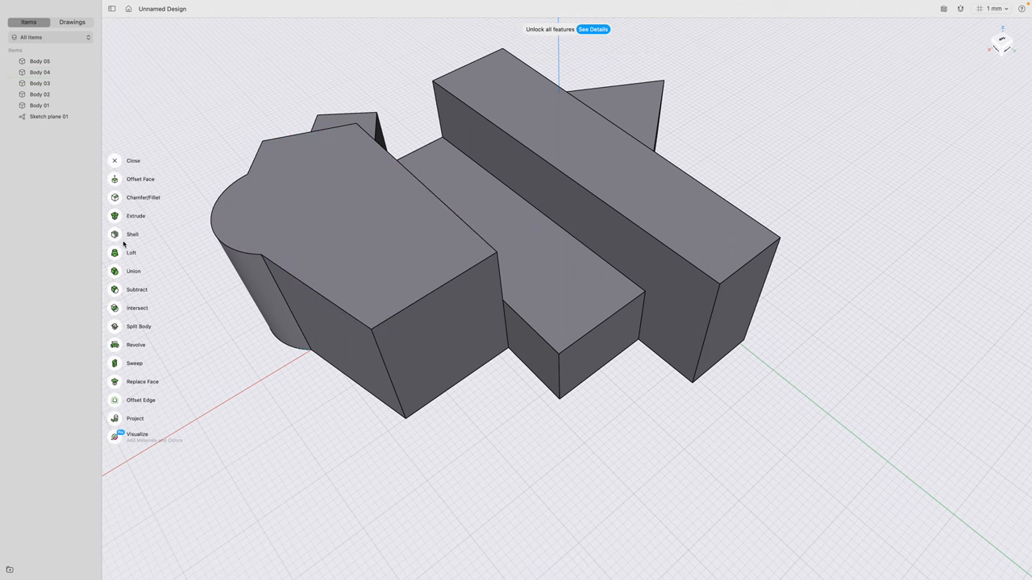
mouse_move(123, 213)
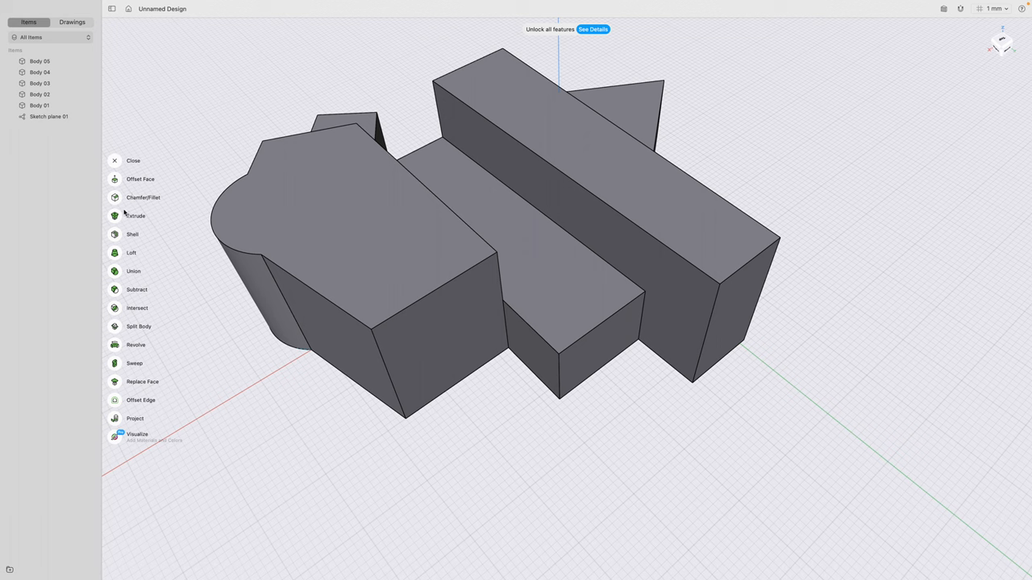
mouse_move(142, 363)
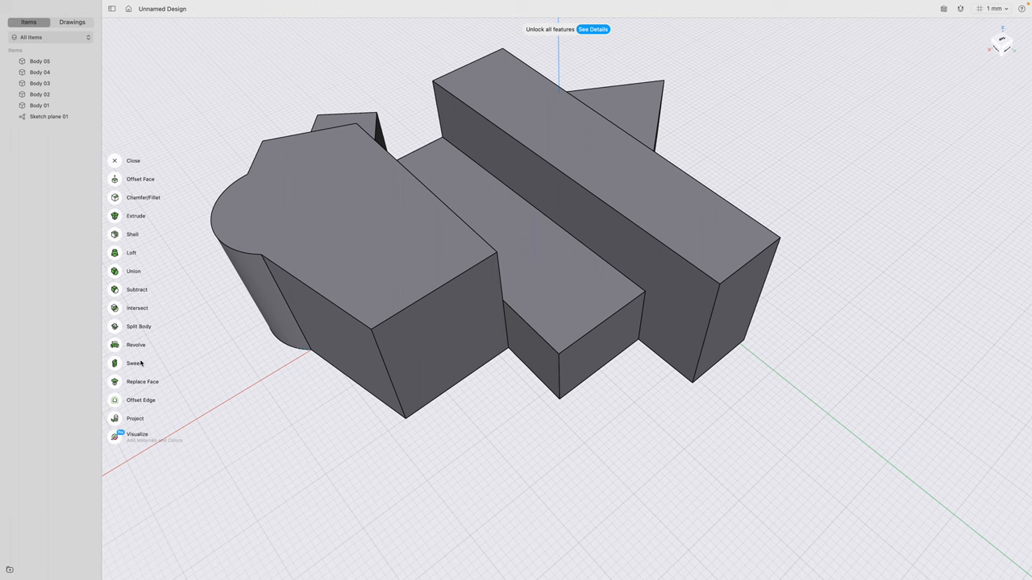
mouse_move(115, 216)
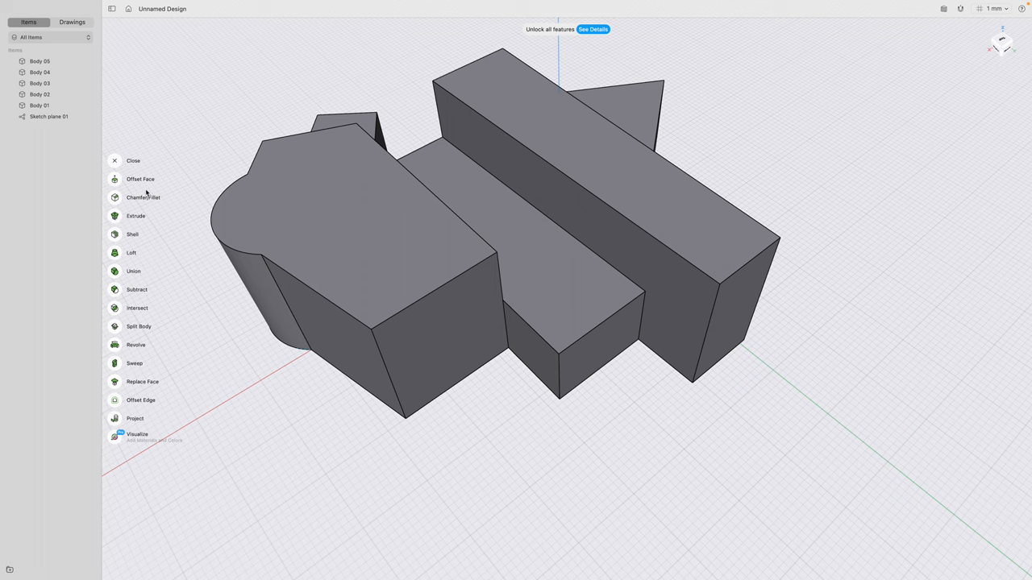
Fillet one block edge, then round five more selected edges by dragging the fillet arrow.
left_click(142, 196)
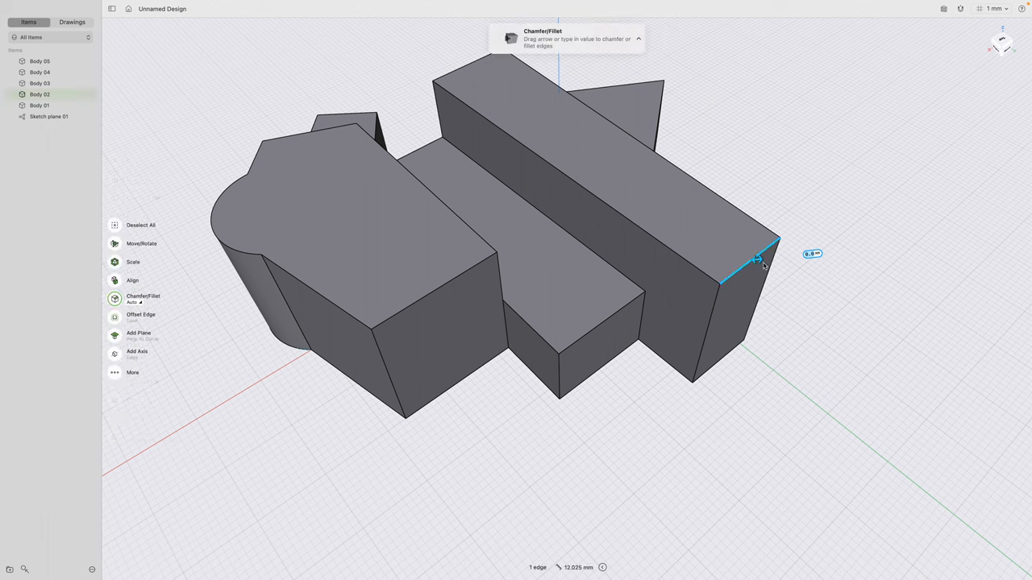
left_click_drag(758, 261, 782, 258)
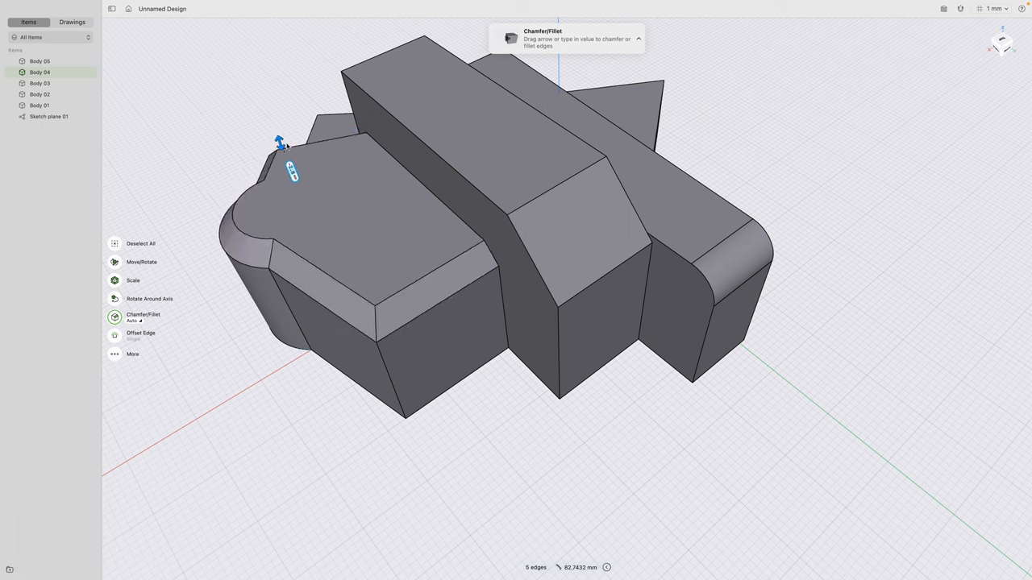
left_click_drag(278, 142, 273, 113)
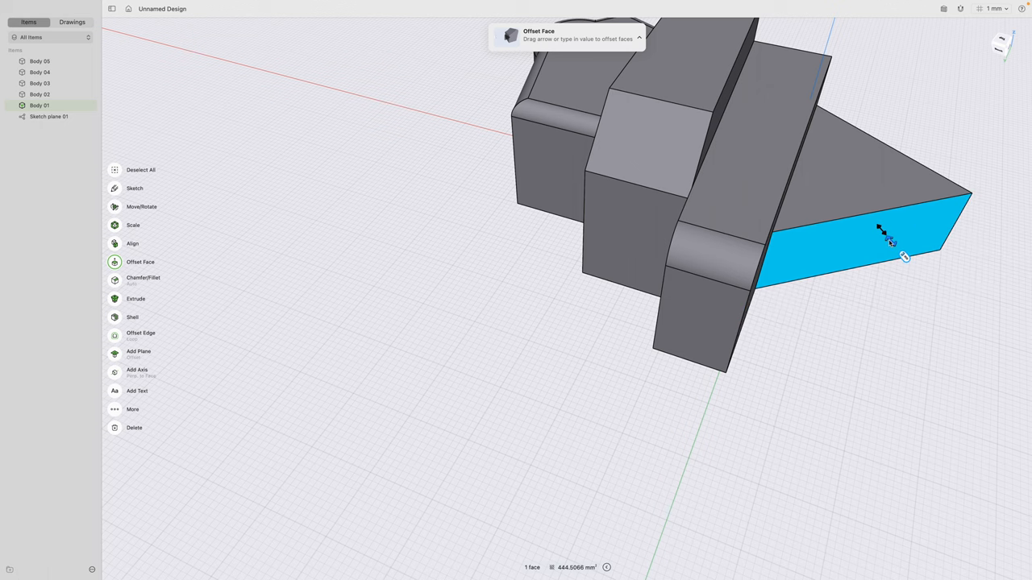
Offset the wedge's end face outward, then clear the face selection.
left_click_drag(903, 256, 890, 244)
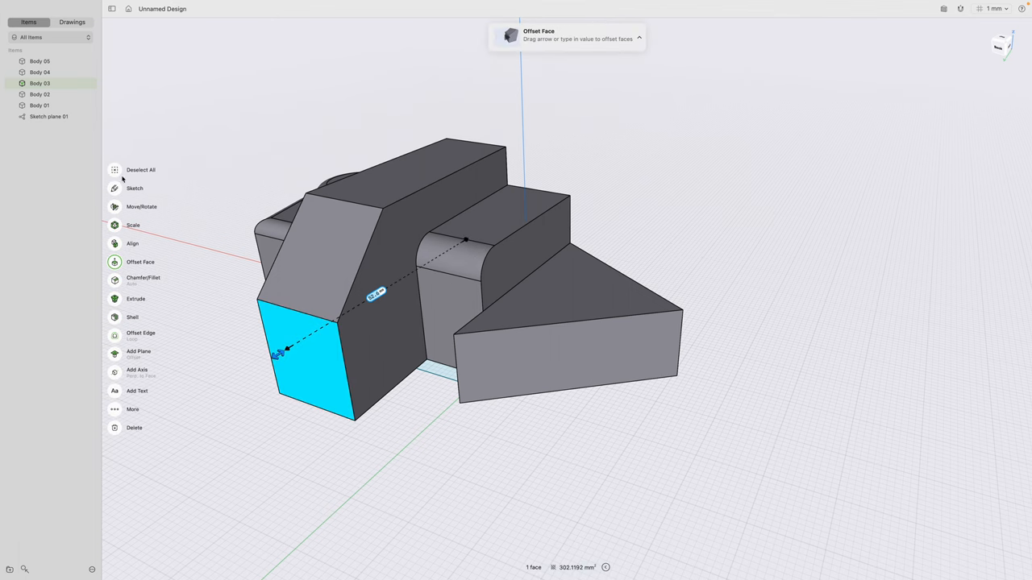
left_click(135, 187)
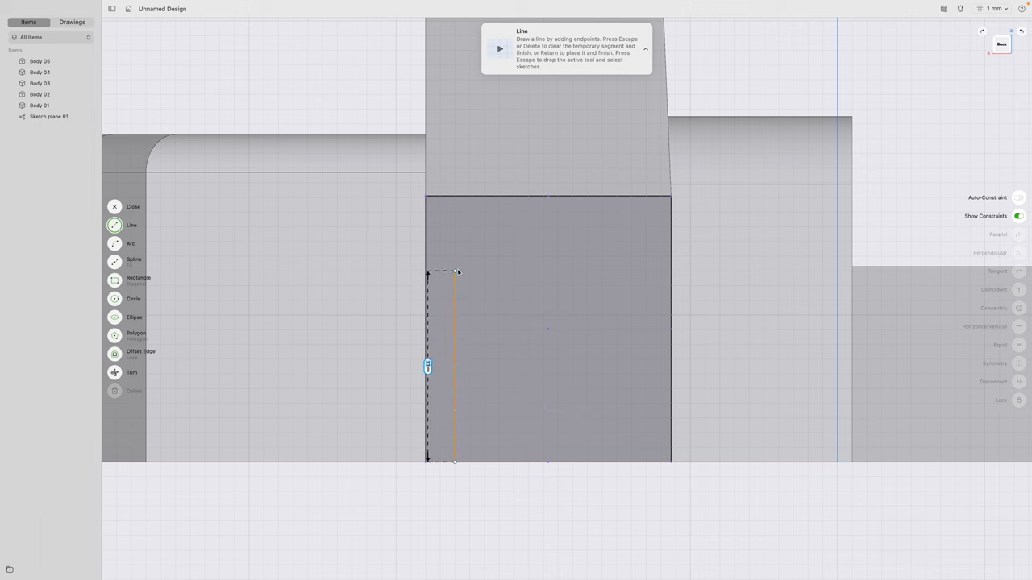
Place a corner point of the narrow rectangular outline on the model face.
left_click(632, 272)
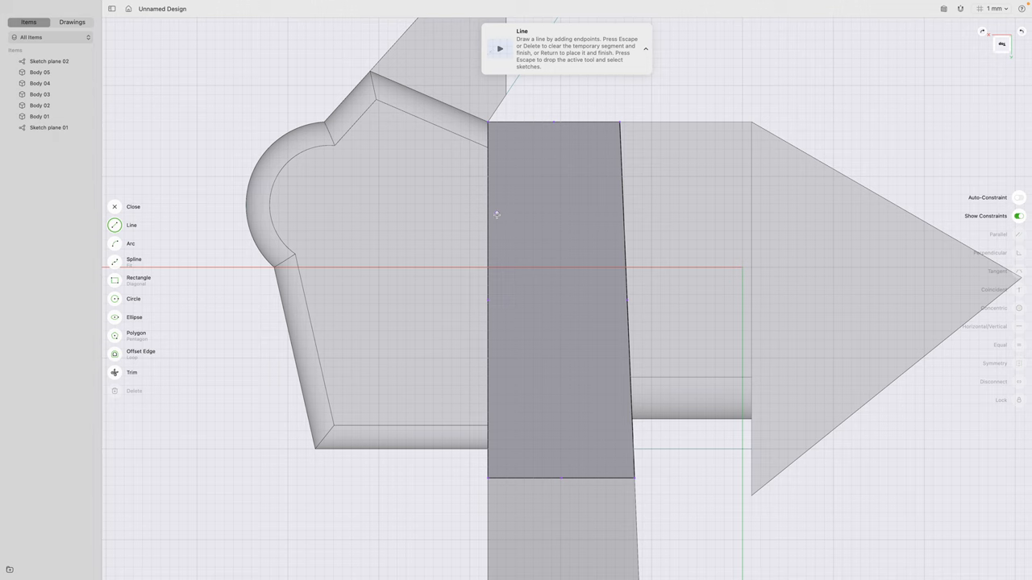
mouse_move(520, 212)
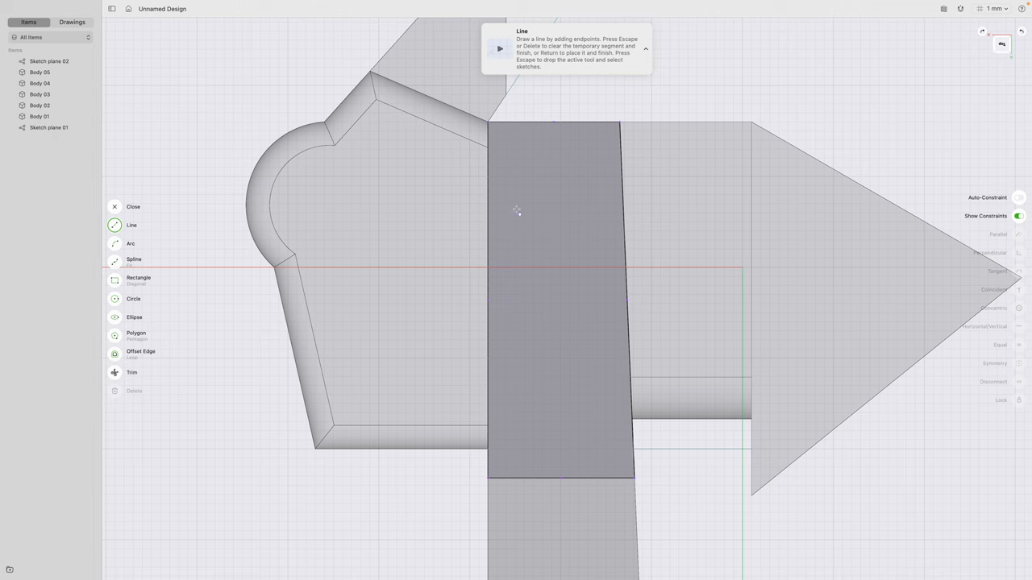
Sketch a rectangle on the tall block's top face and finish the sketch.
left_click_drag(513, 207, 593, 207)
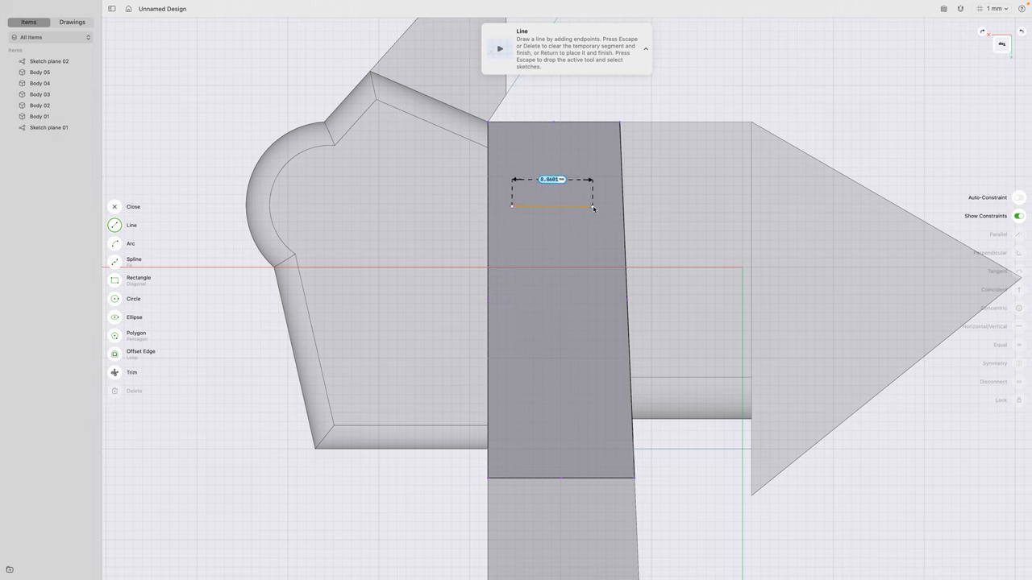
left_click(593, 411)
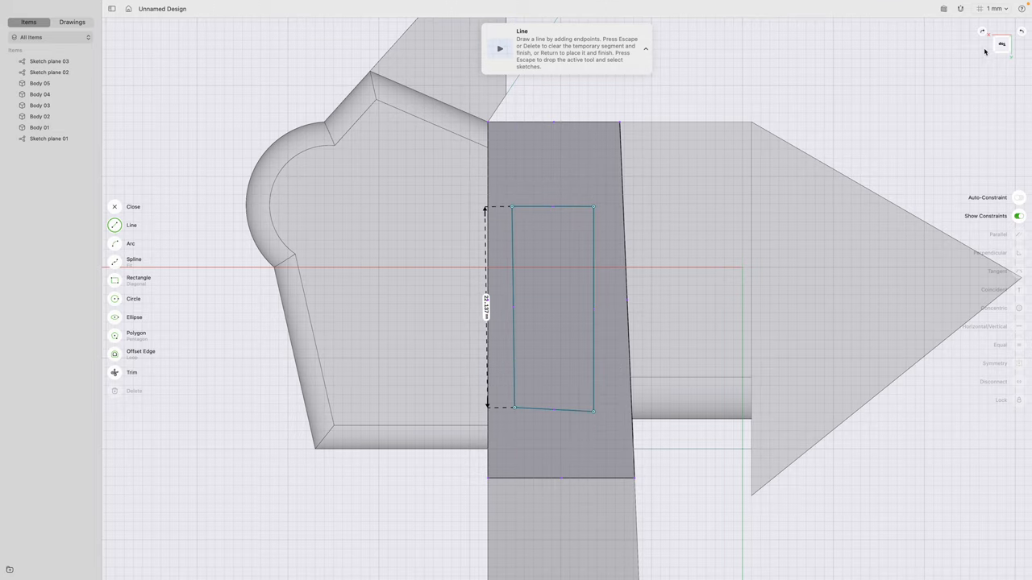
key("Escape")
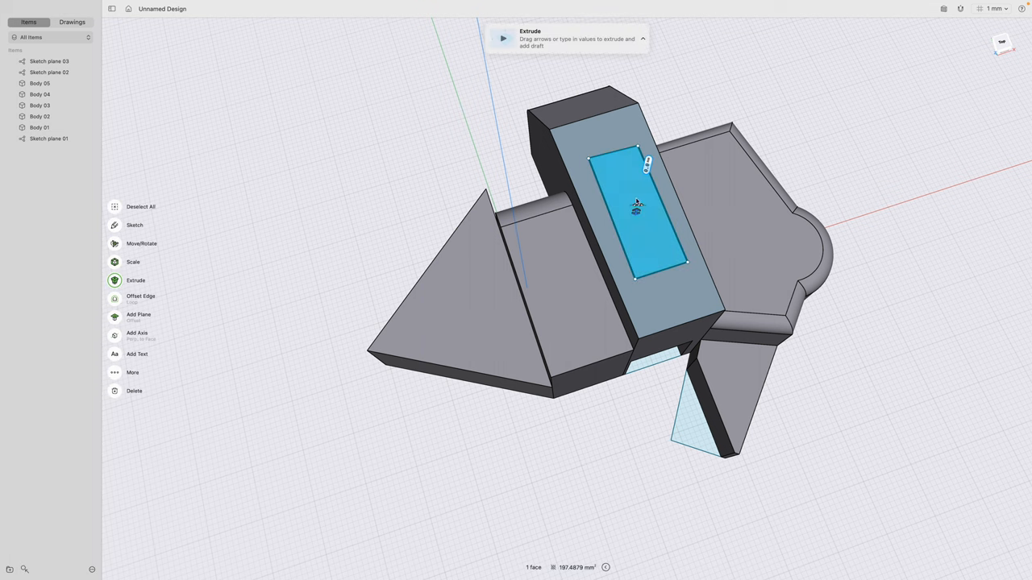
Extrude the sketched rectangle downward to cut a hollow shaft through the tall block.
left_click_drag(637, 206, 606, 333)
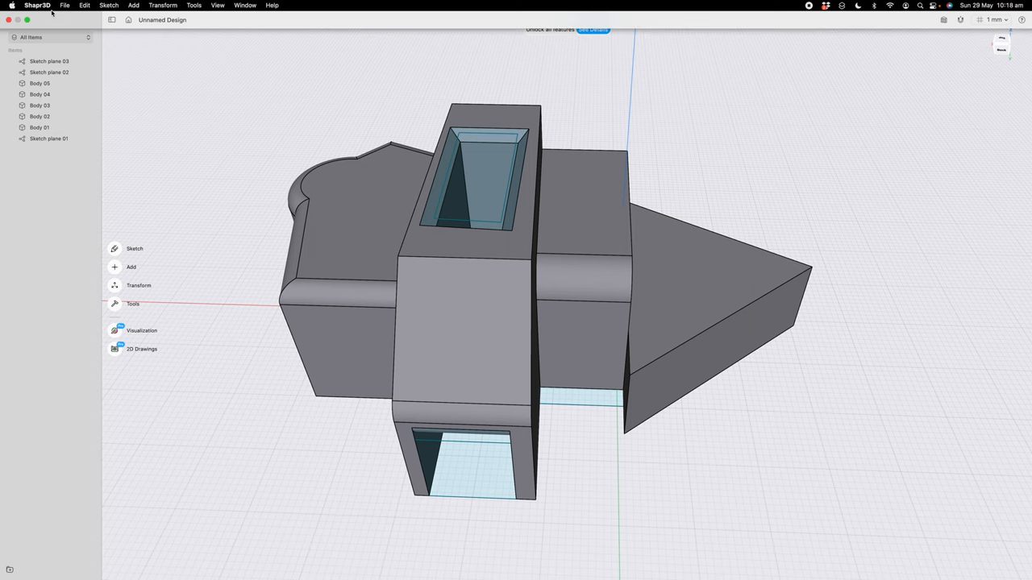
Export the model for 3D printing as an STL file named test2.
left_click(65, 4)
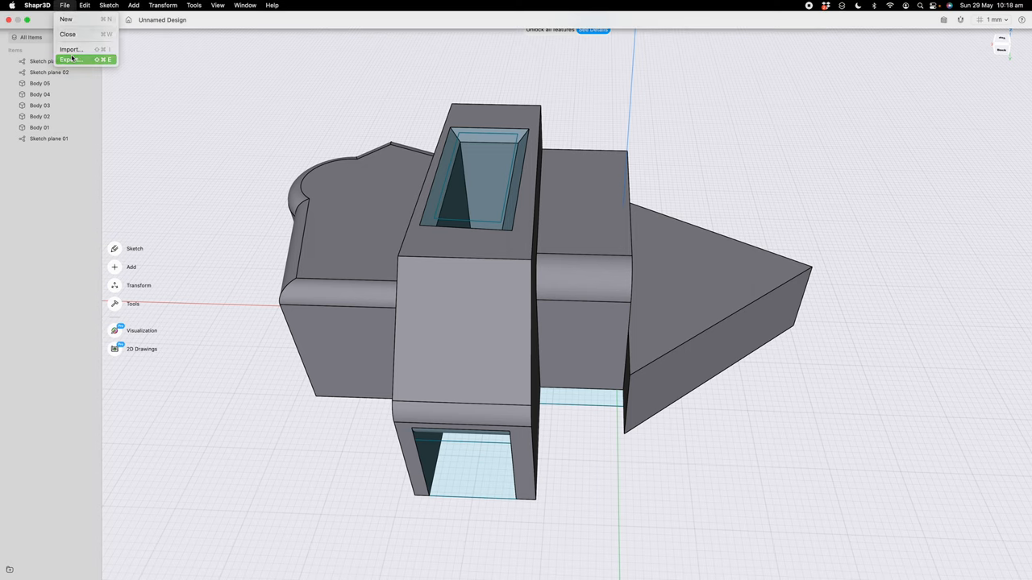
left_click(71, 60)
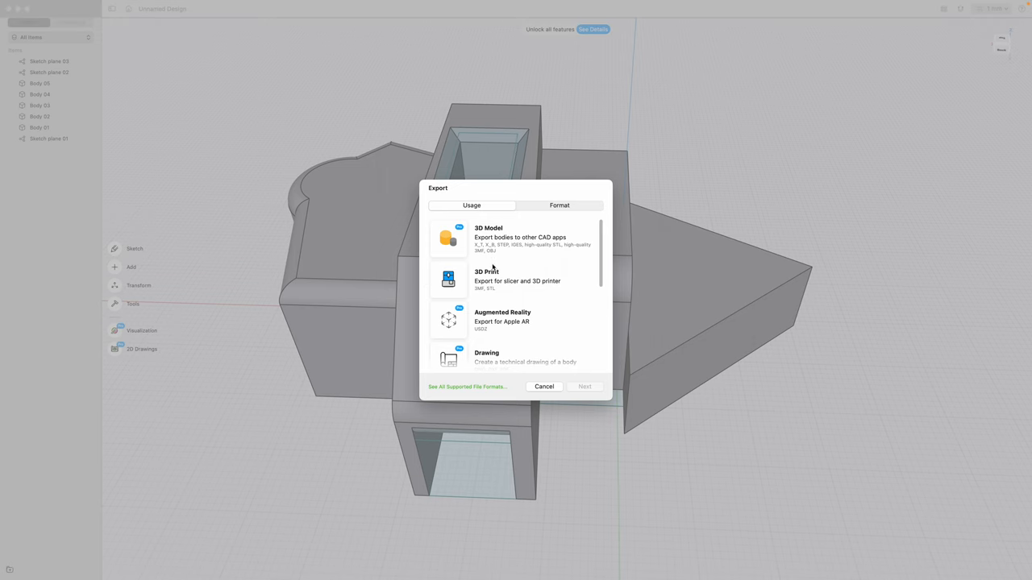
left_click(558, 204)
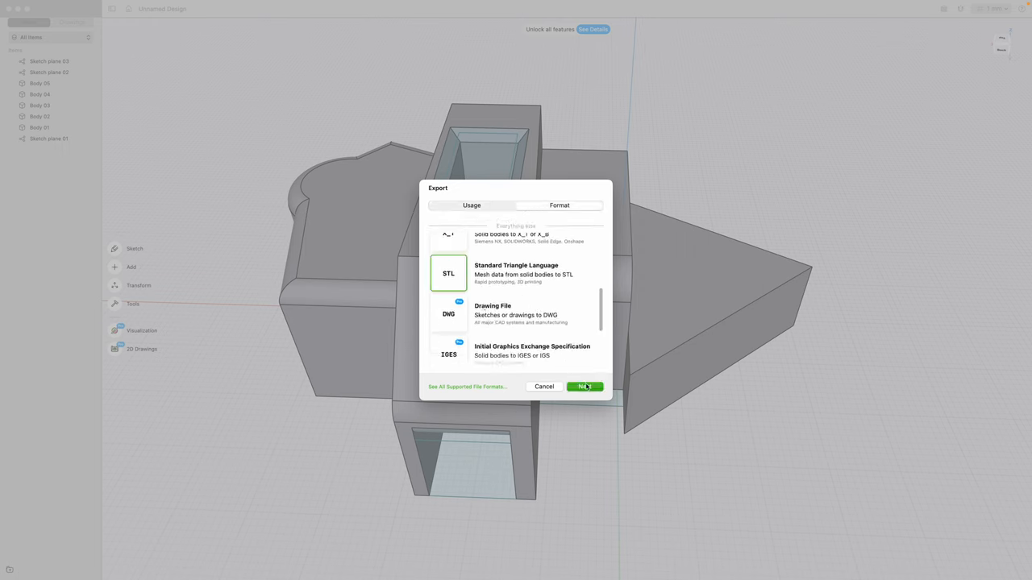
left_click(584, 387)
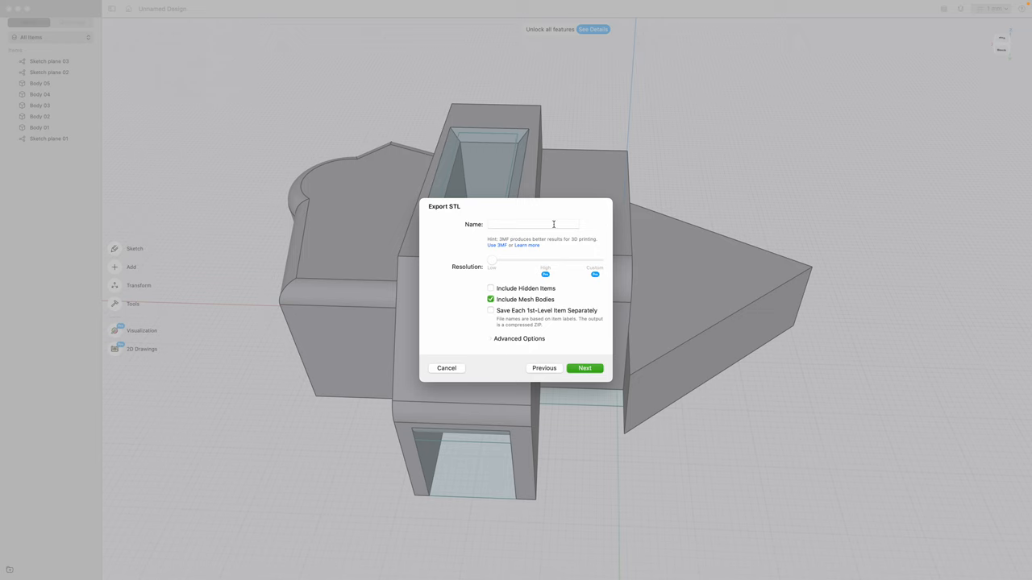
type("test2")
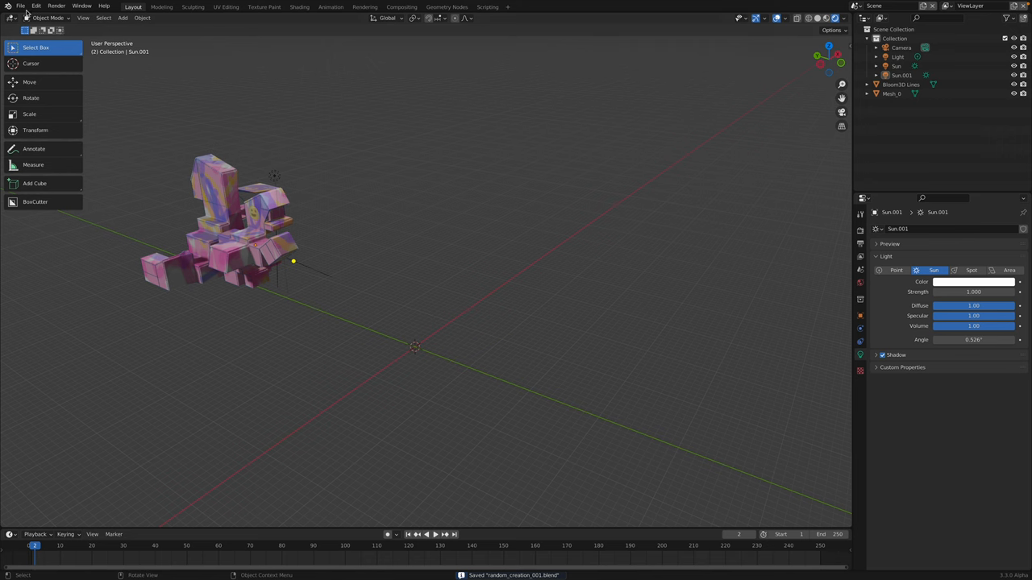
Import test2.stl into the Blender scene beside the painted sculpture.
left_click(19, 6)
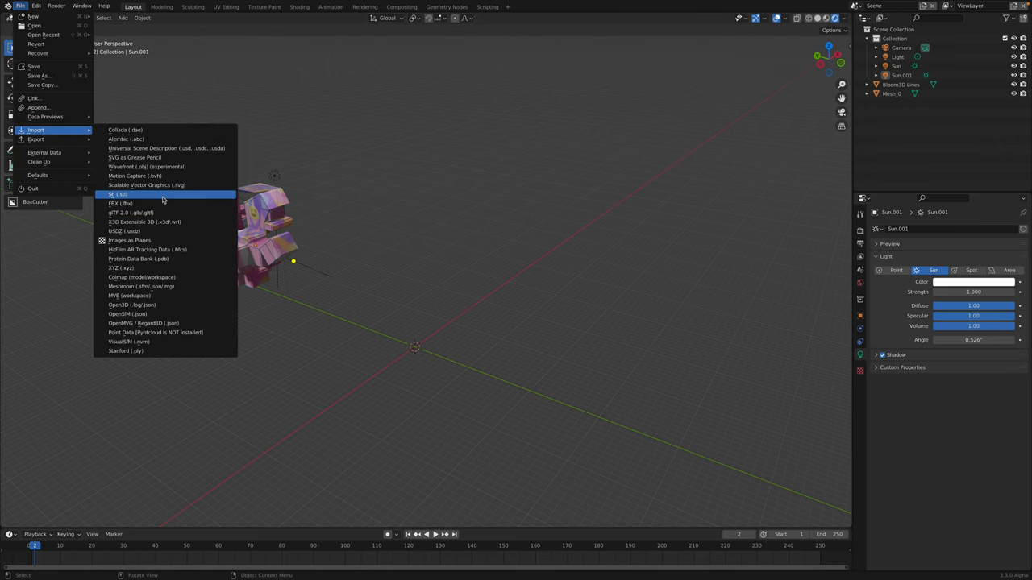
left_click(118, 193)
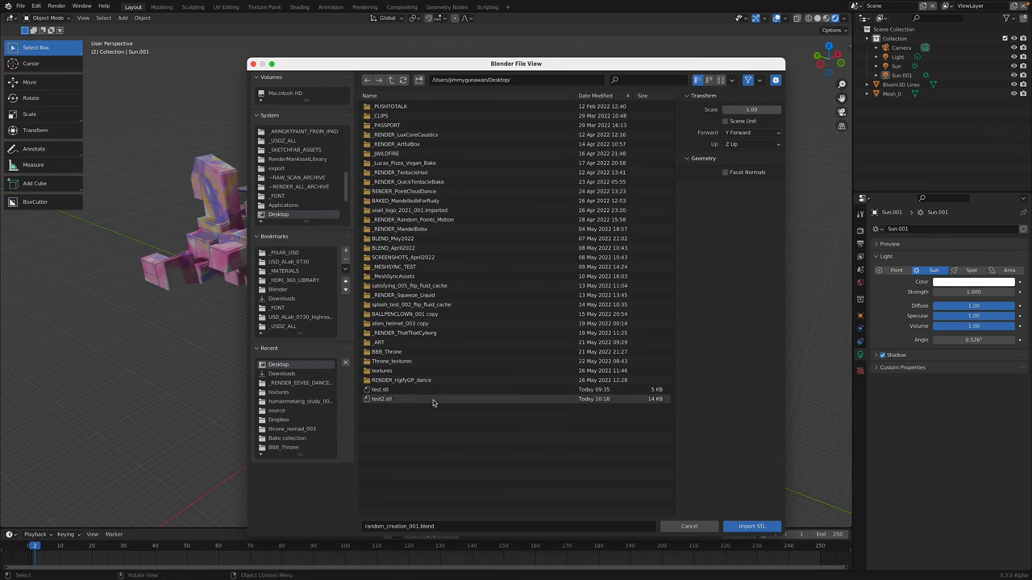
left_click(751, 526)
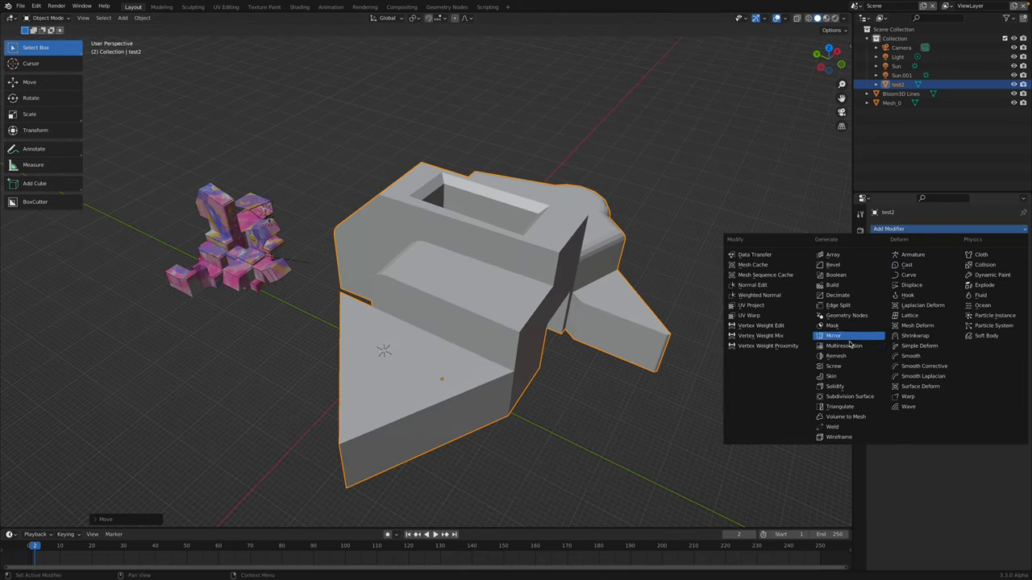
Add a Remesh modifier to test2 and apply it for softly rounded edges.
left_click(835, 356)
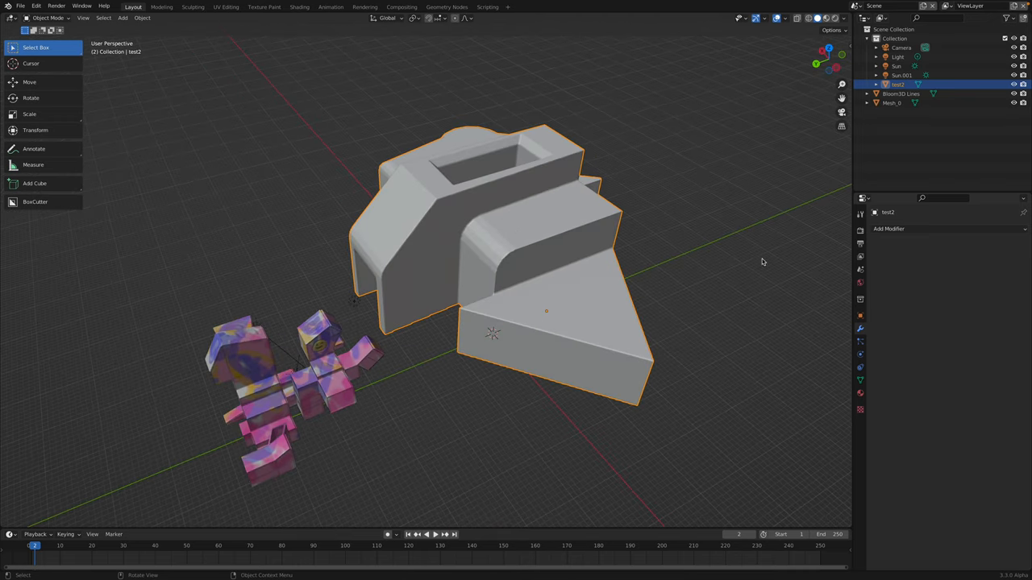
left_click(888, 229)
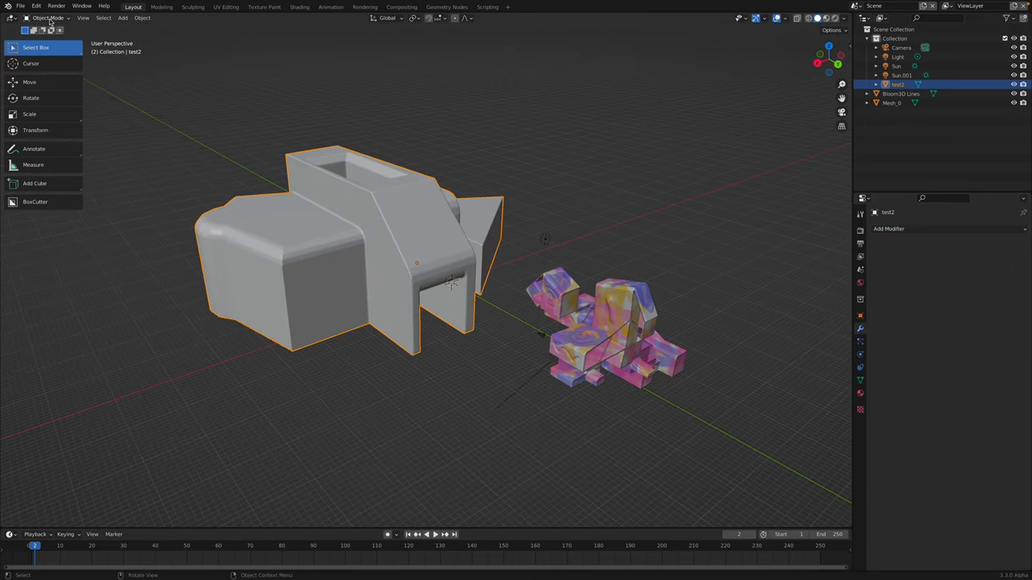
Switch test2 into Sculpt Mode for cloth-filter inflation.
left_click(48, 18)
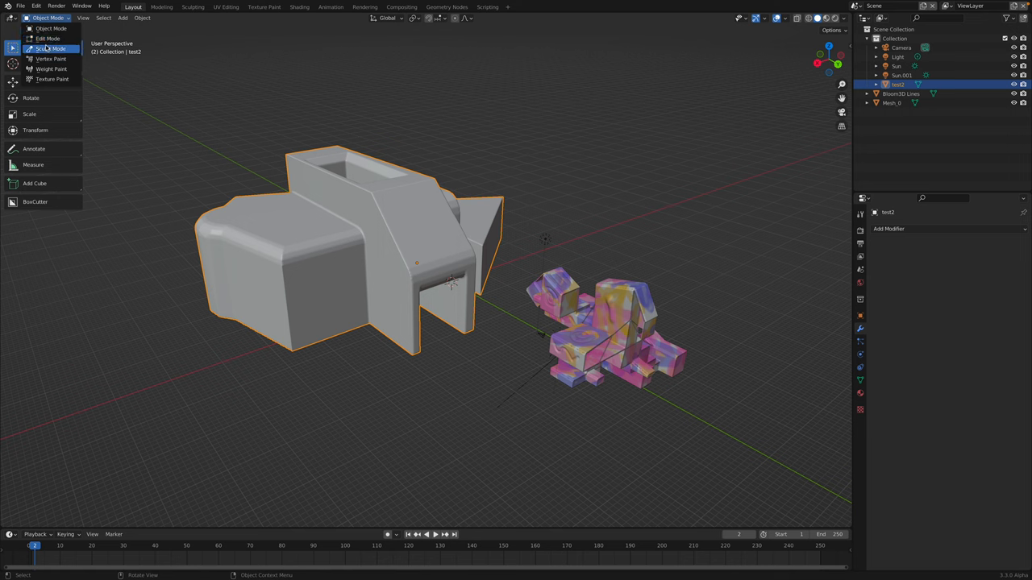
left_click(50, 49)
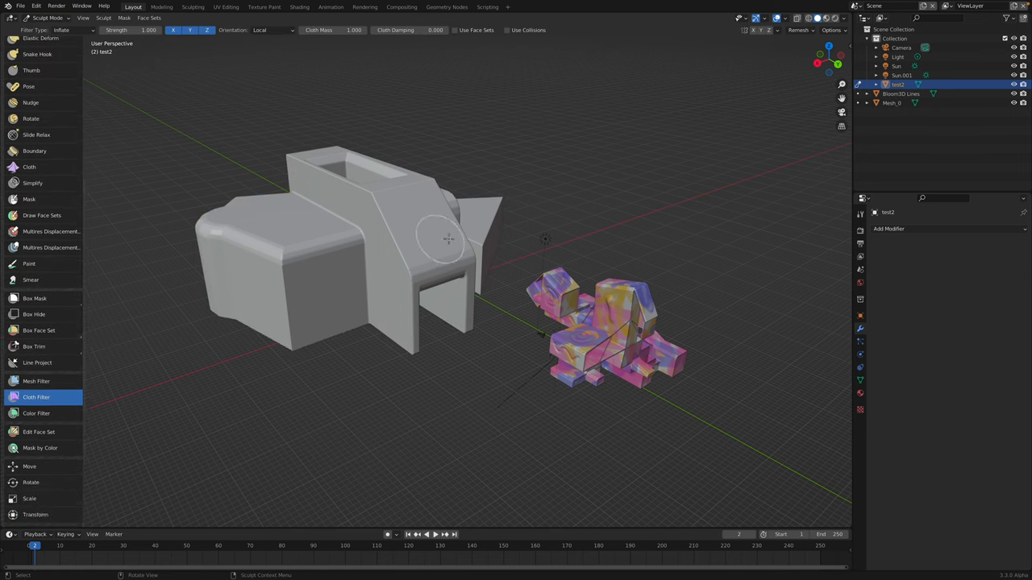
mouse_move(484, 241)
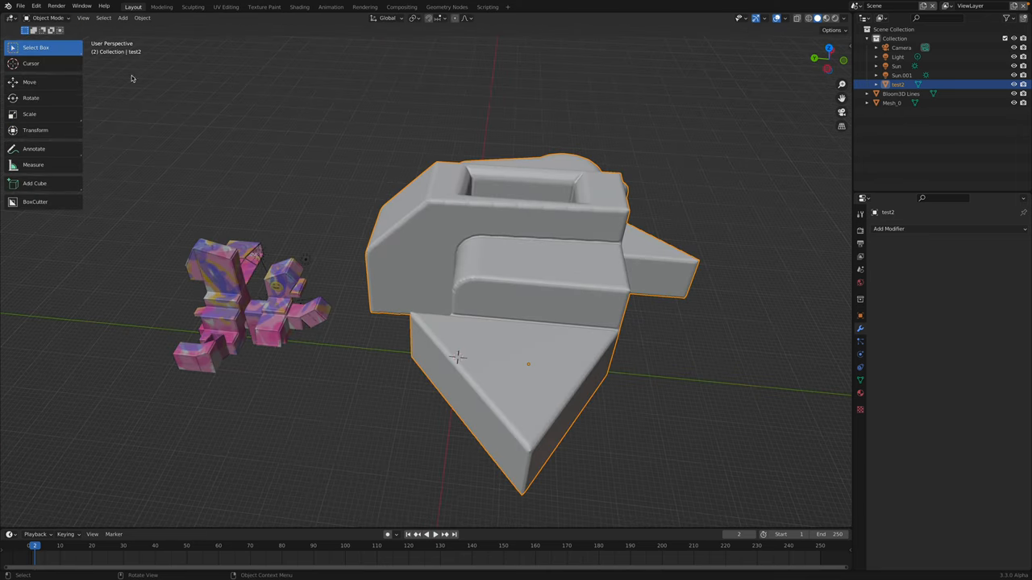
Switch test2 into Vertex Paint mode for colouring.
left_click(47, 17)
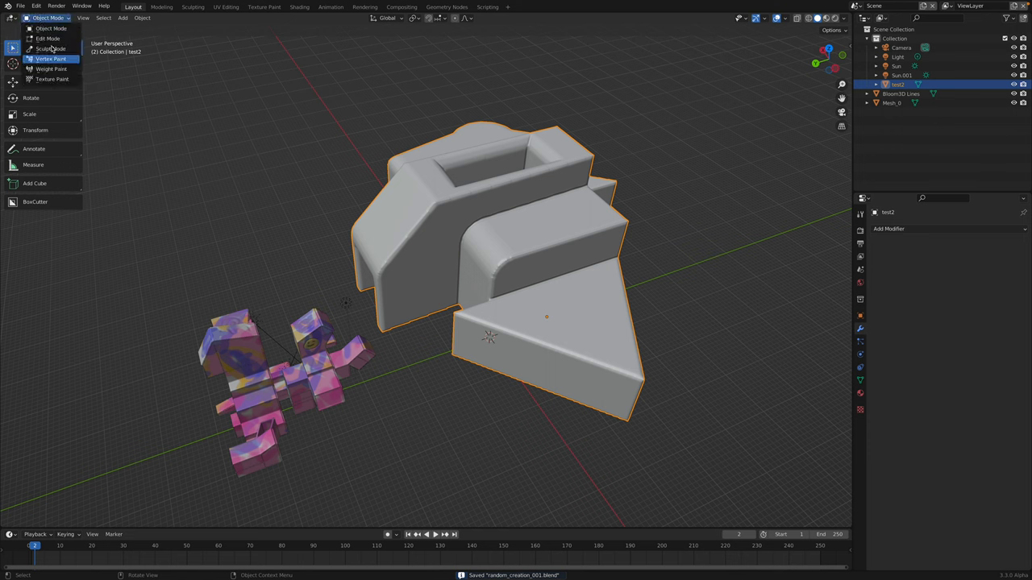
left_click(51, 49)
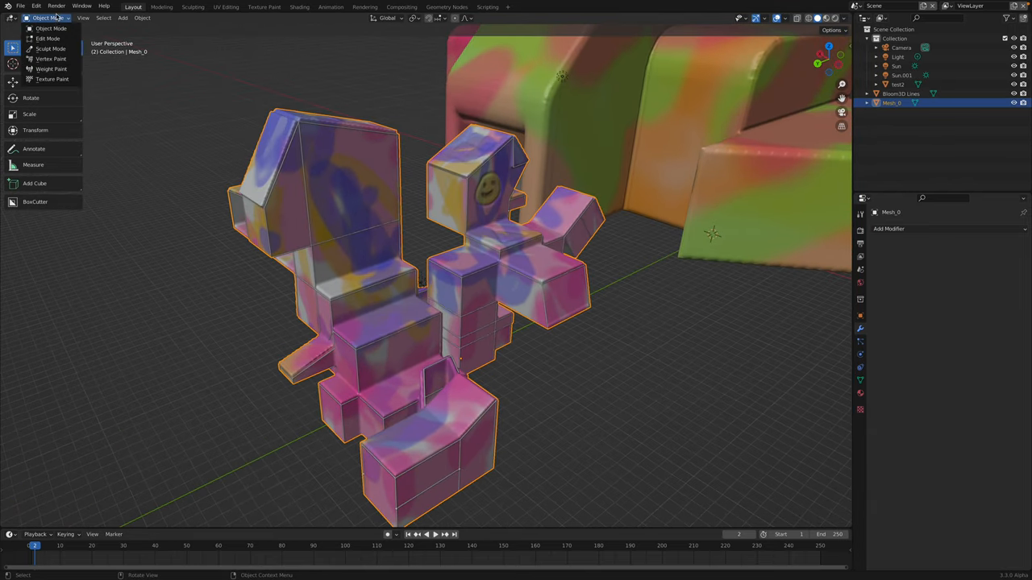
left_click(50, 48)
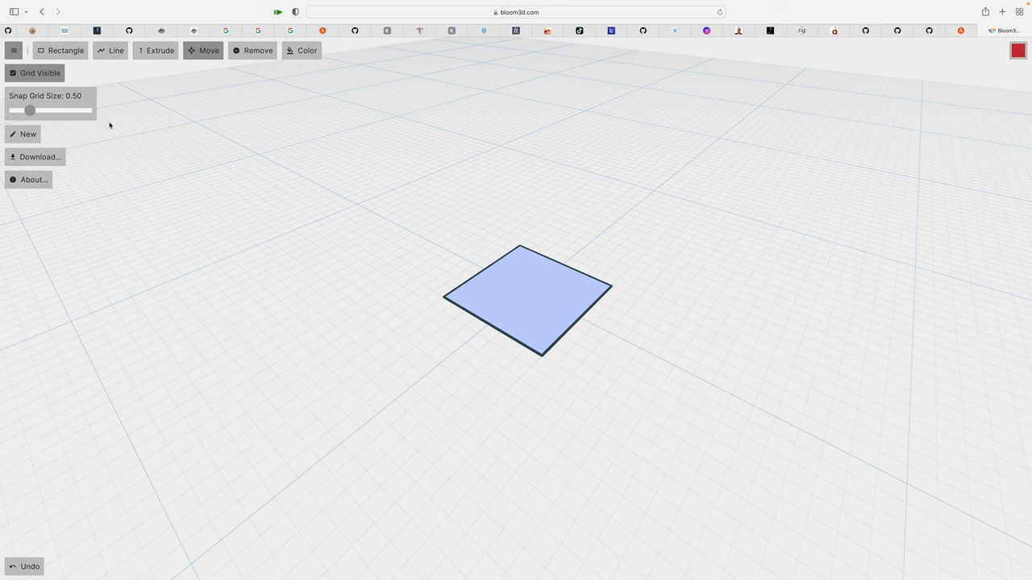
Extrude the flat square into stepped blocks and grab the top face with Move.
left_click(155, 50)
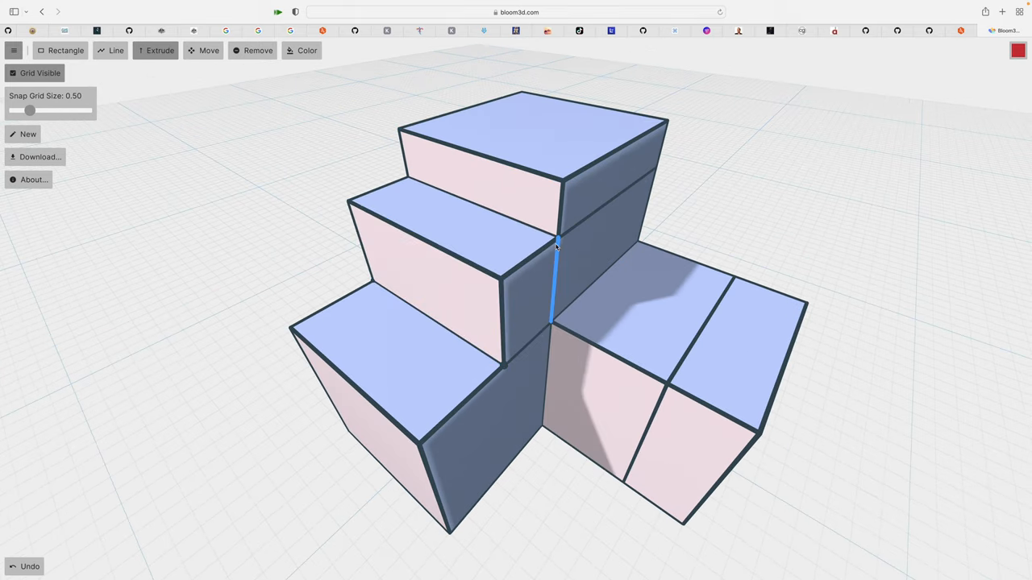
left_click(210, 50)
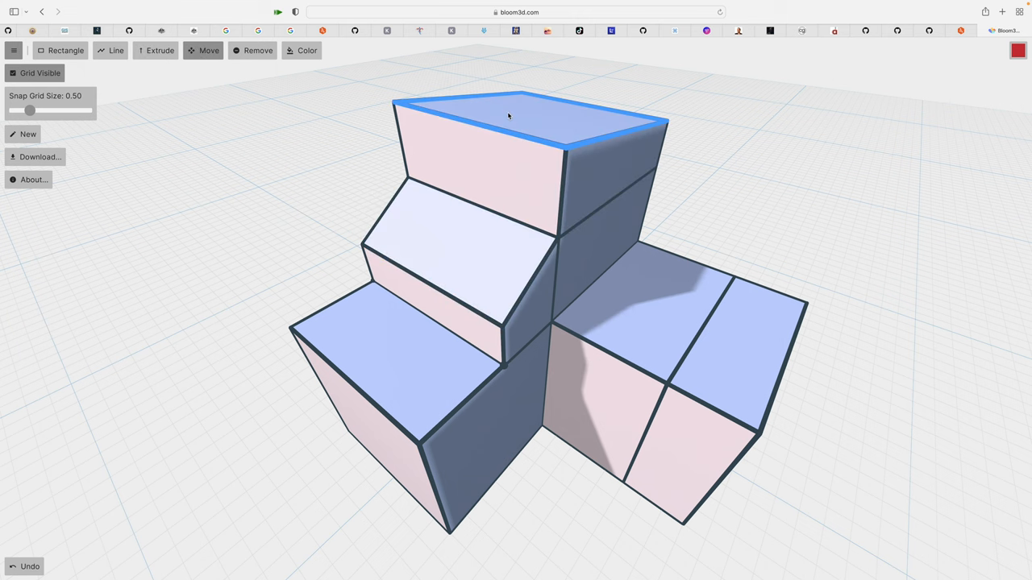
left_click(387, 363)
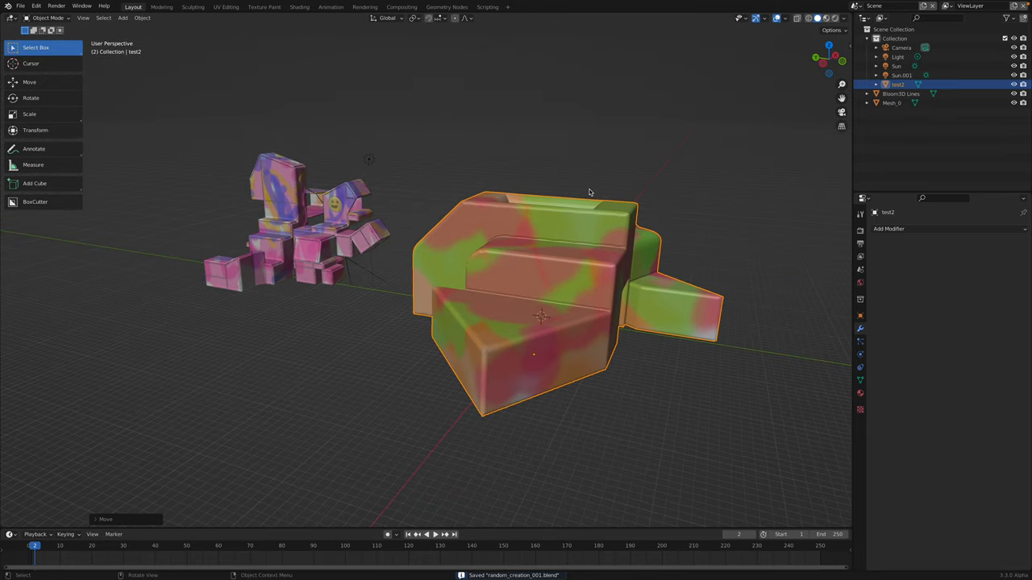
mouse_move(652, 181)
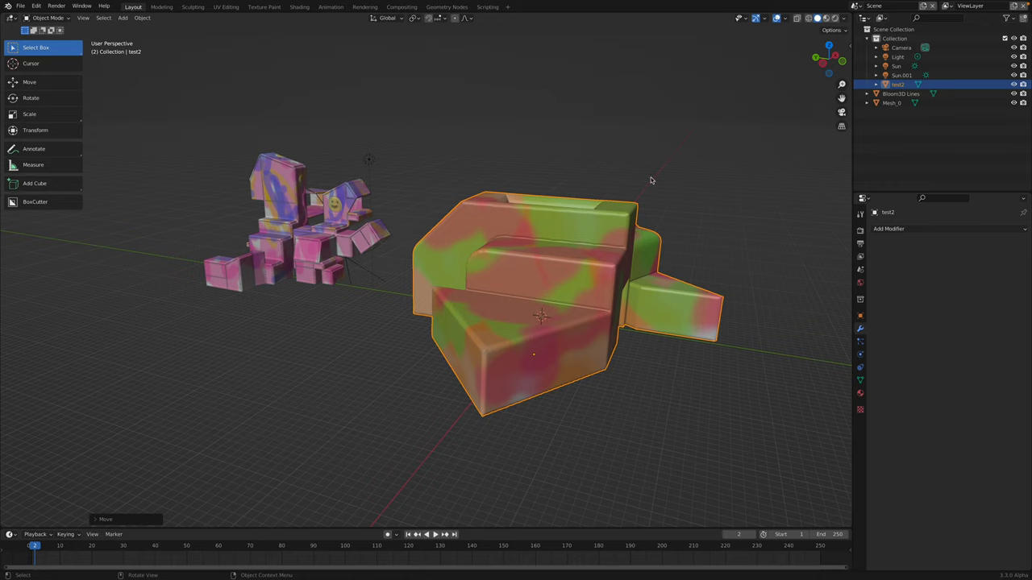